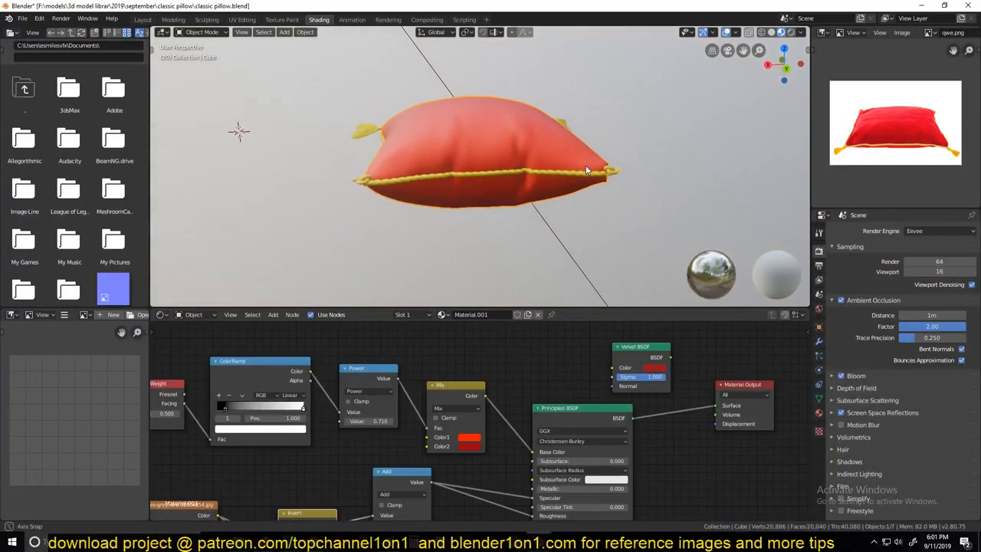
Step: Orbit around the finished pillow to preview the end result
left_click_drag(586, 168, 506, 164)
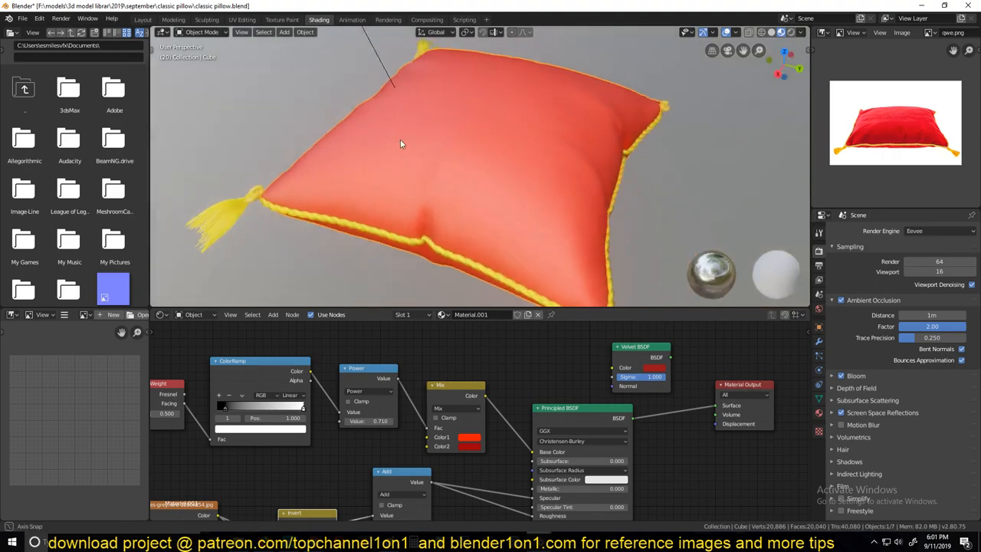
left_click_drag(399, 144, 537, 184)
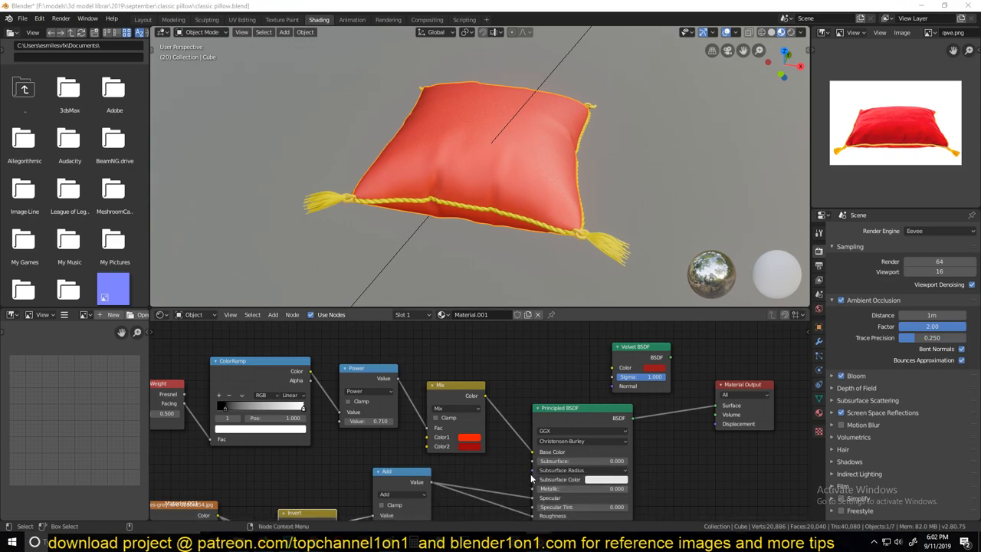
left_click(143, 19)
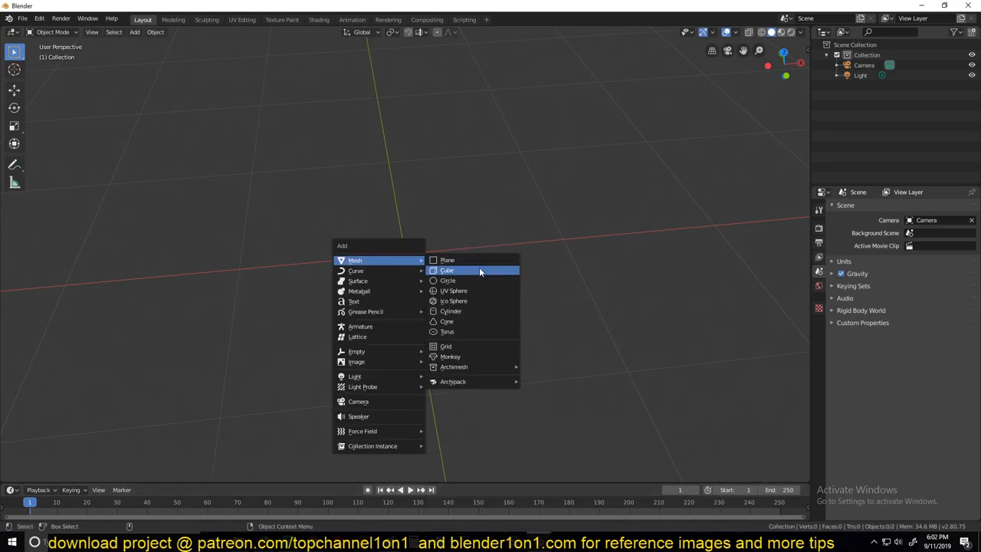
Step: Add a cube, flatten it to Z scale 0.065 with loop cuts, and return to Object Mode
left_click(447, 270)
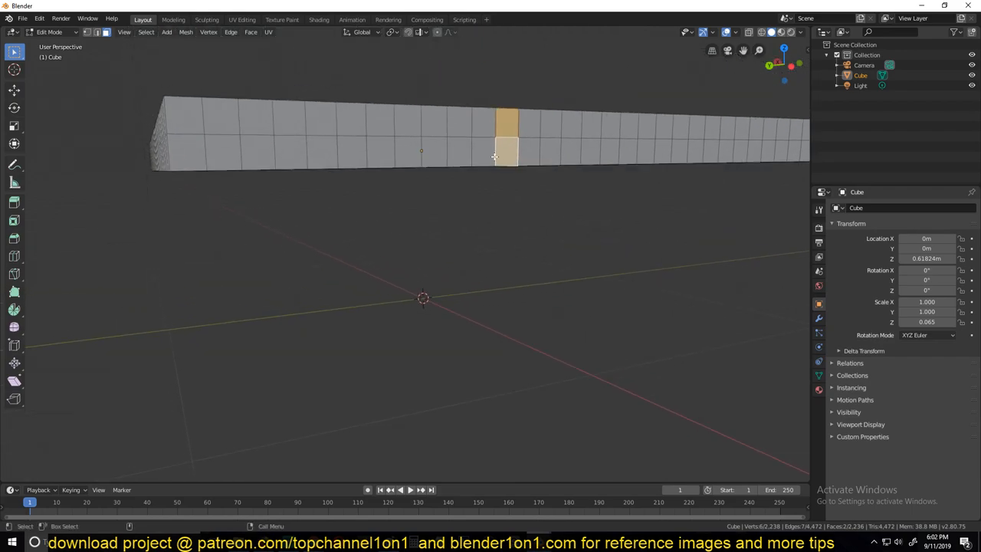
key("Tab")
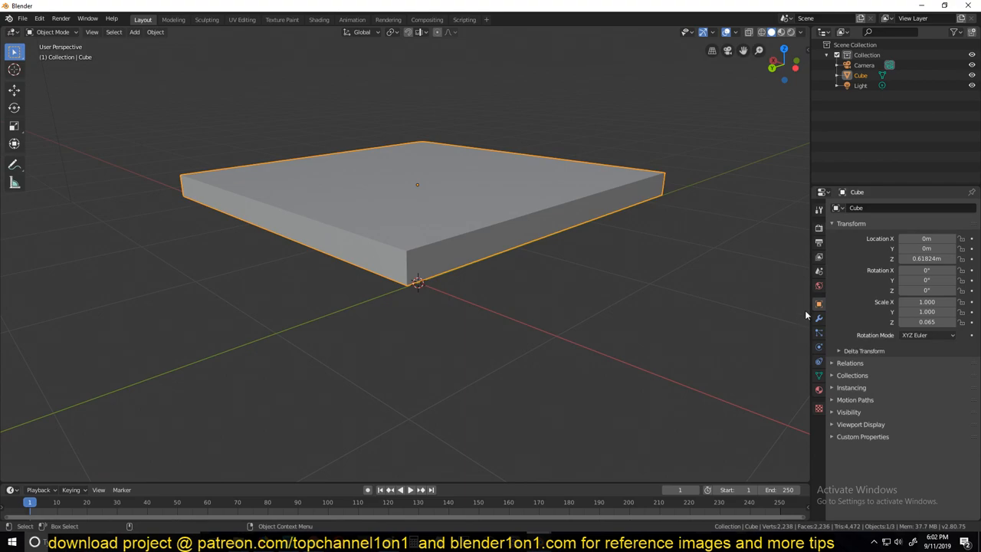
left_click(818, 318)
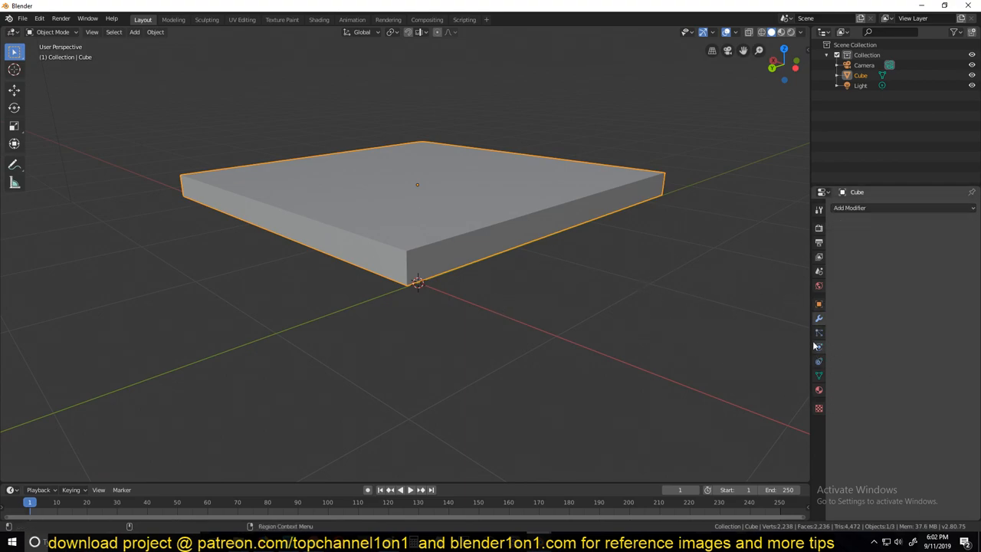
Step: Enable Cloth physics on the slab and set Field Weights gravity to 0
left_click(819, 346)
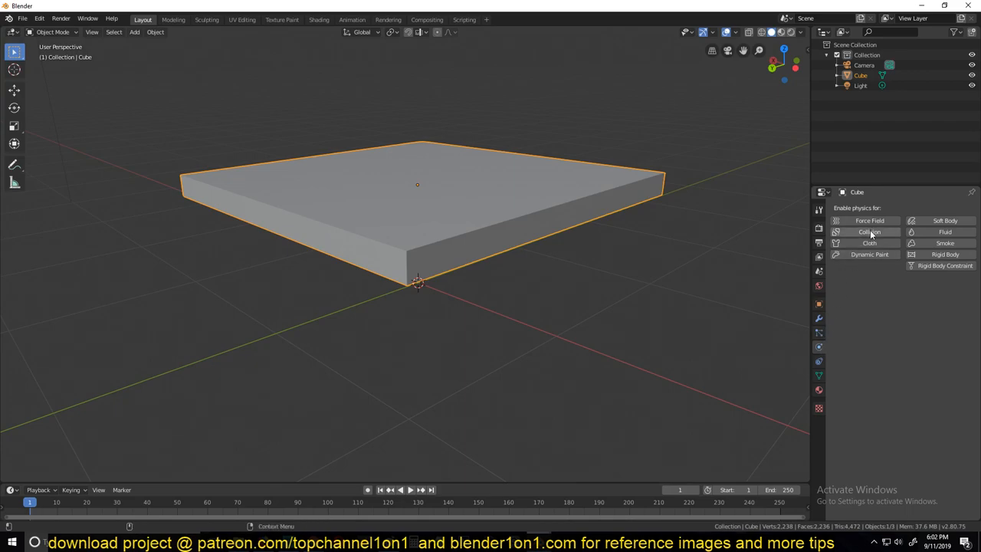
left_click(869, 243)
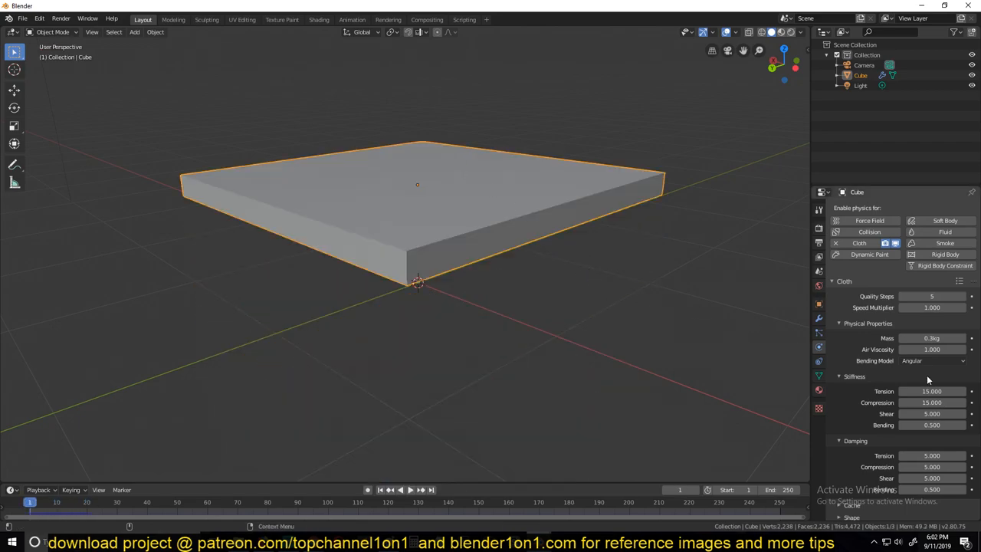
scroll("down", 3)
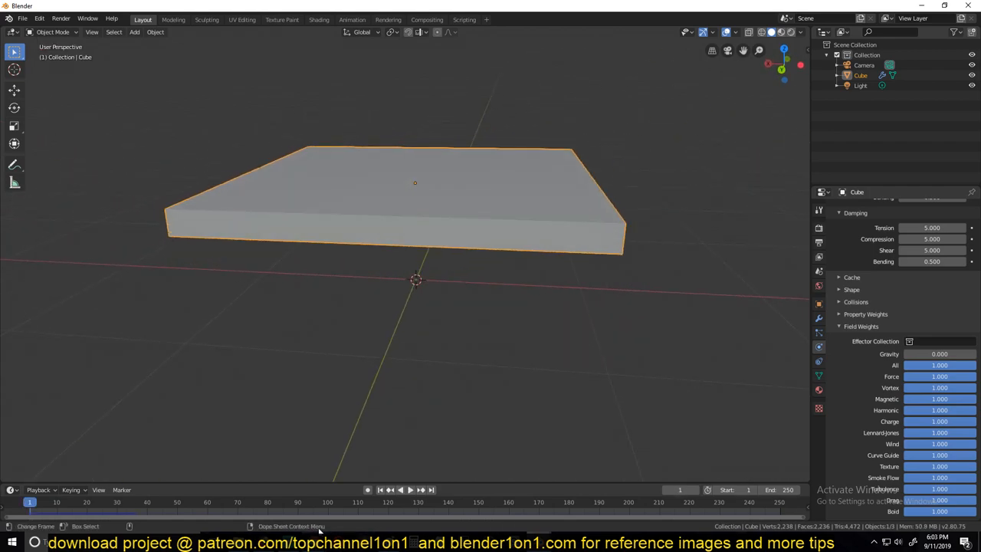
mouse_move(264, 491)
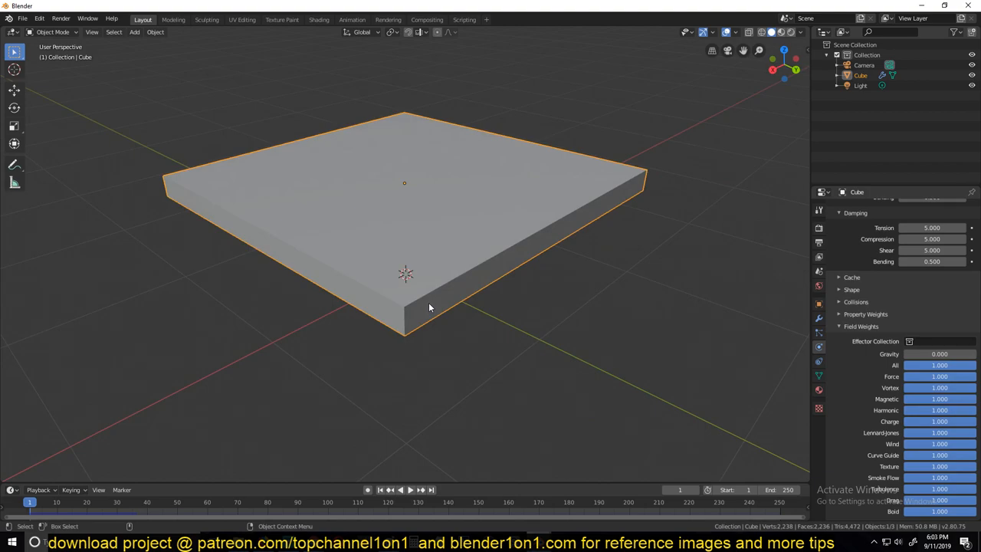
mouse_move(386, 236)
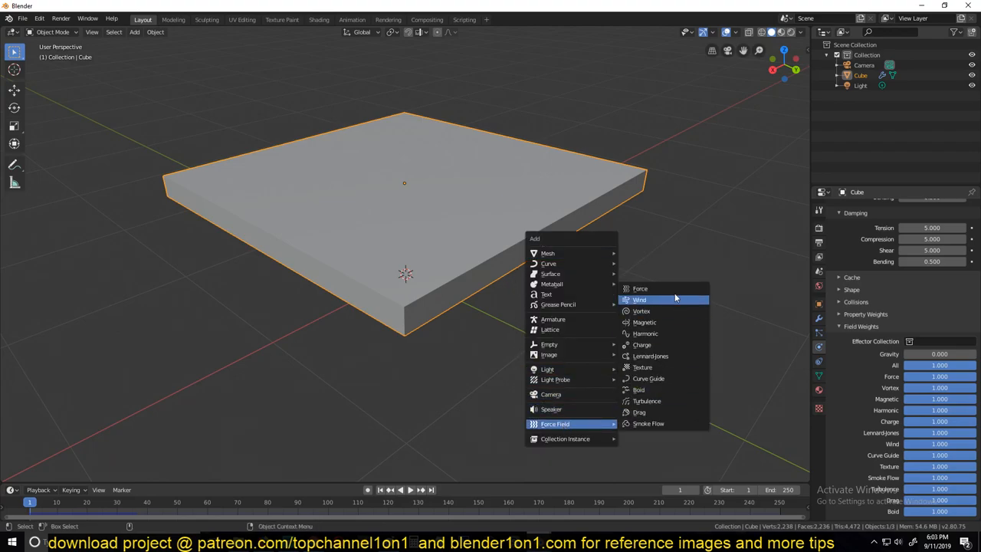
Step: Add a Force field and place it at the centre of the cloth box
left_click(640, 289)
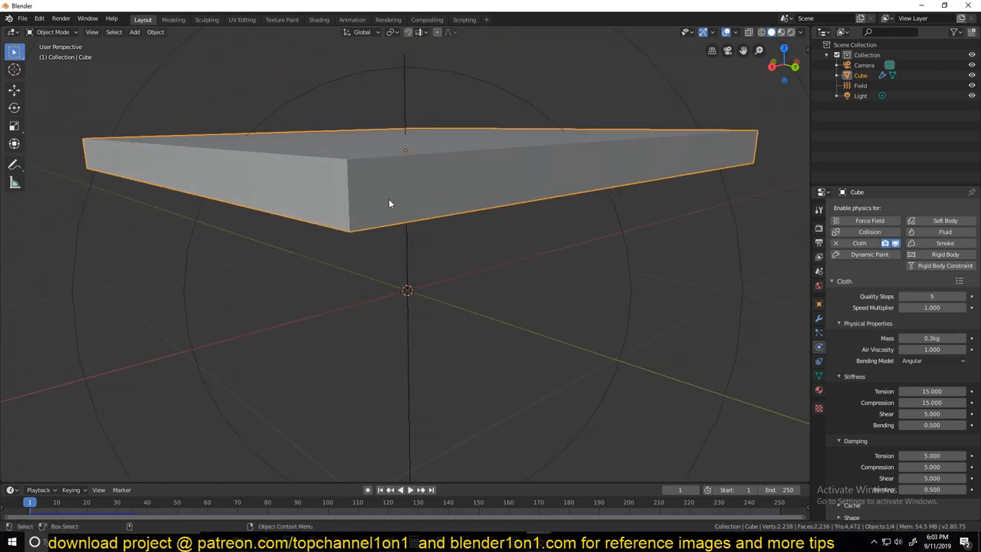
mouse_move(338, 168)
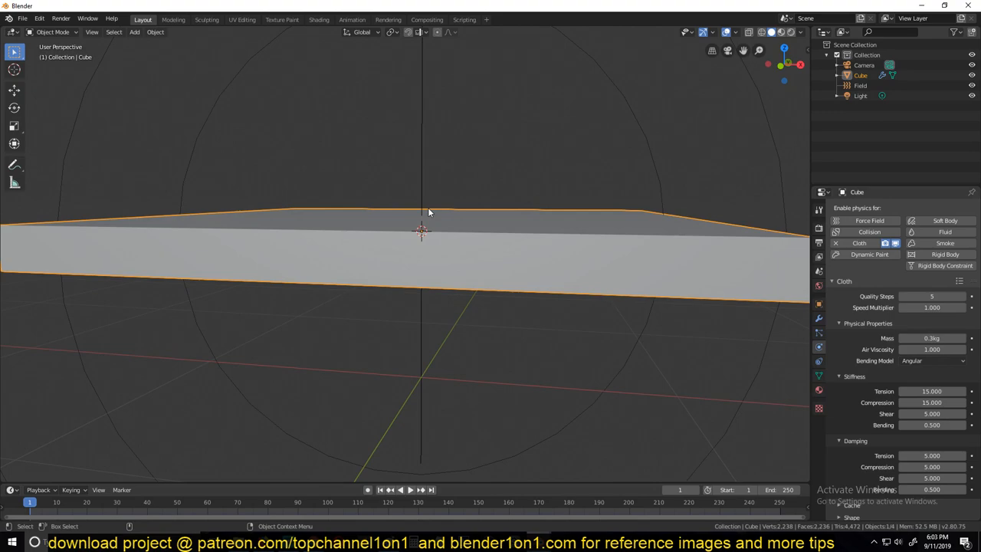
mouse_move(13, 167)
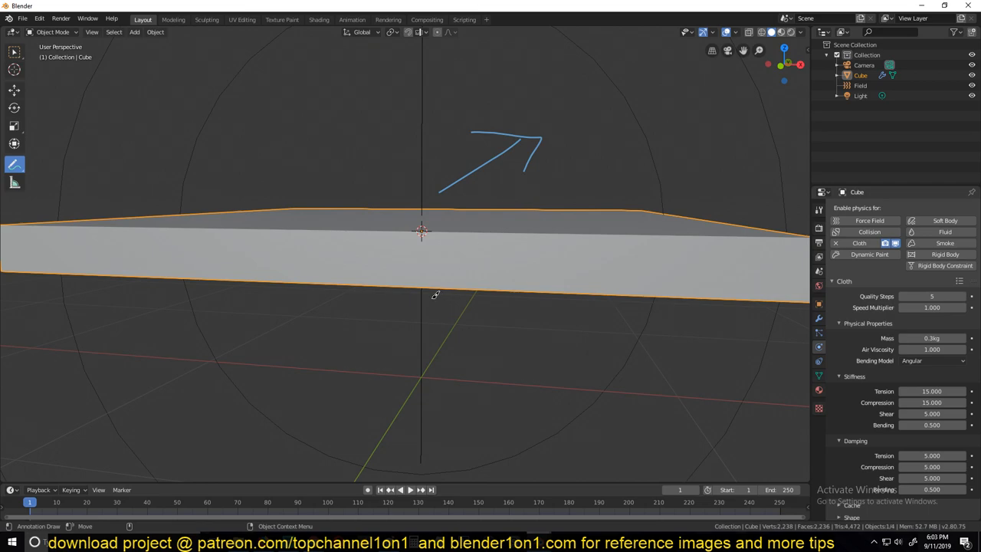
left_click_drag(437, 299, 138, 456)
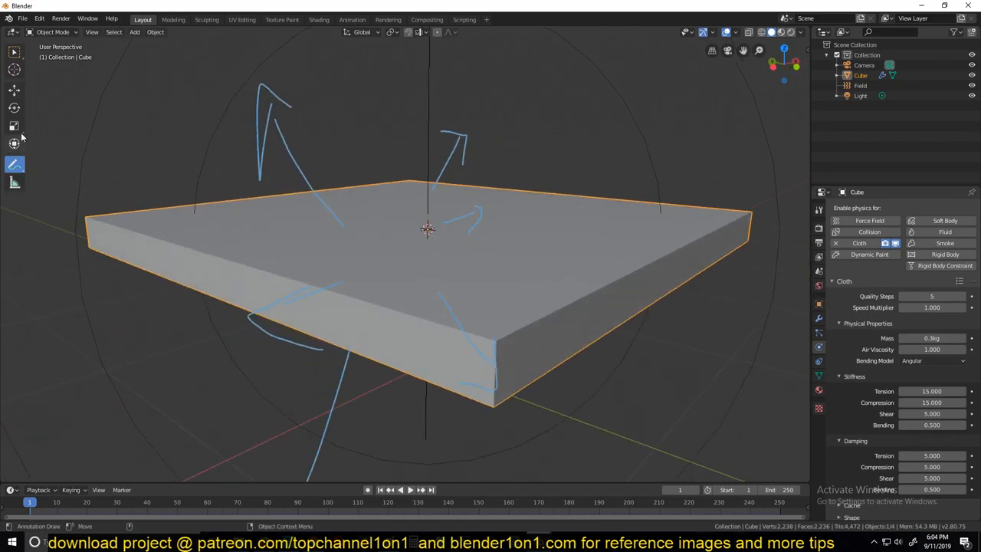
left_click(14, 89)
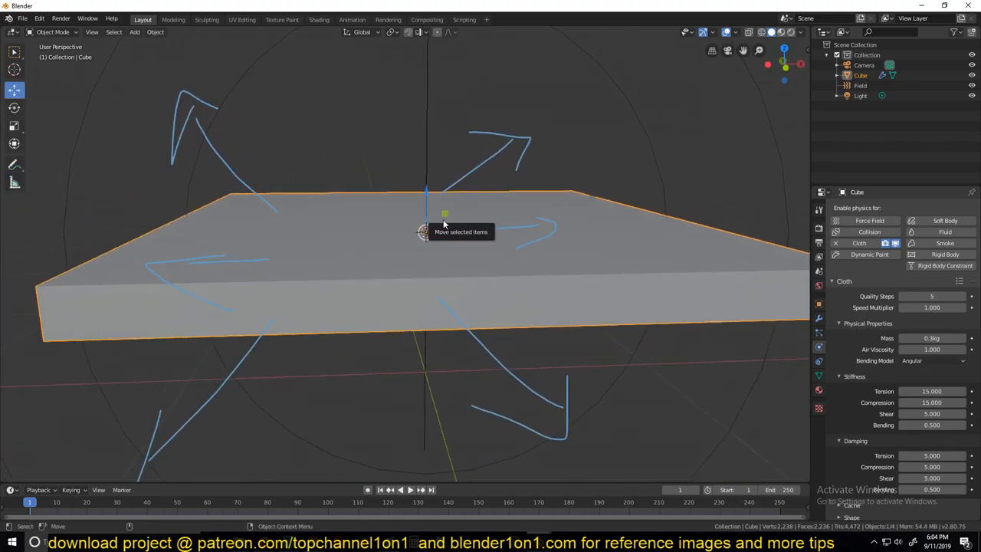
left_click_drag(422, 230, 414, 245)
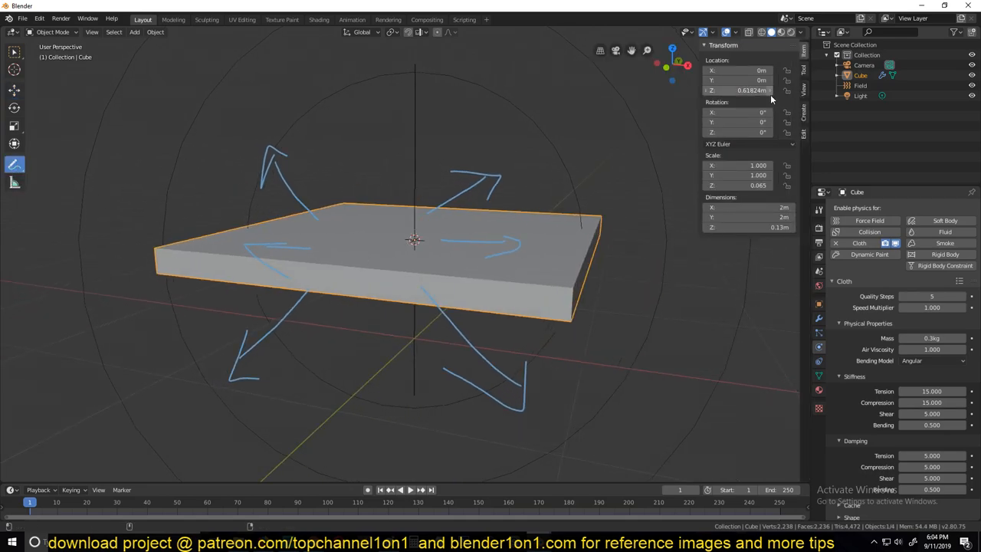
left_click(803, 69)
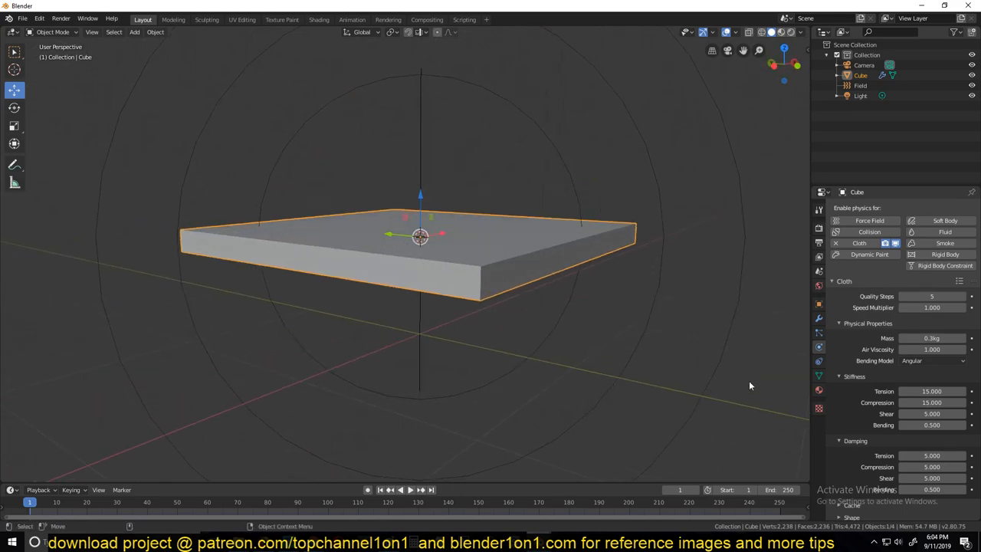
left_click(389, 490)
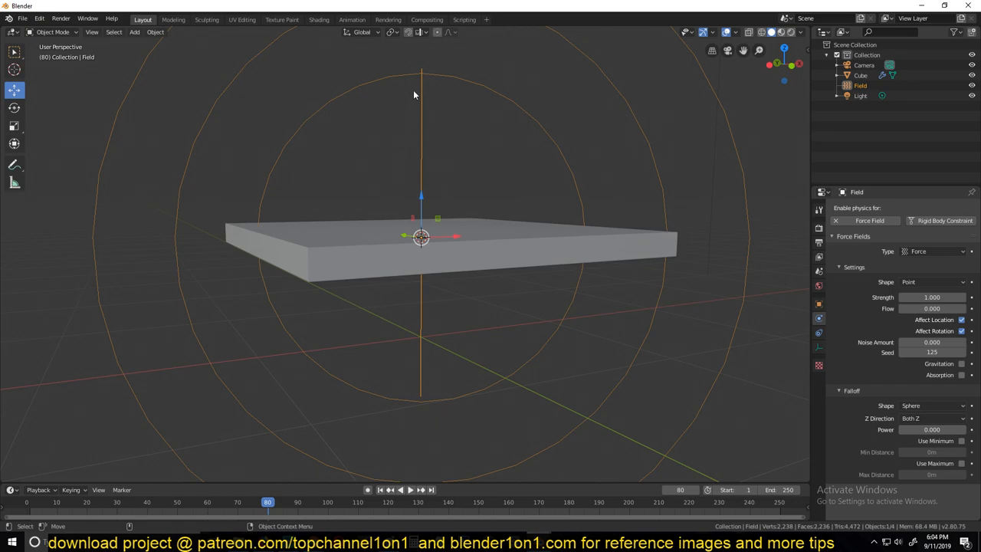
mouse_move(459, 205)
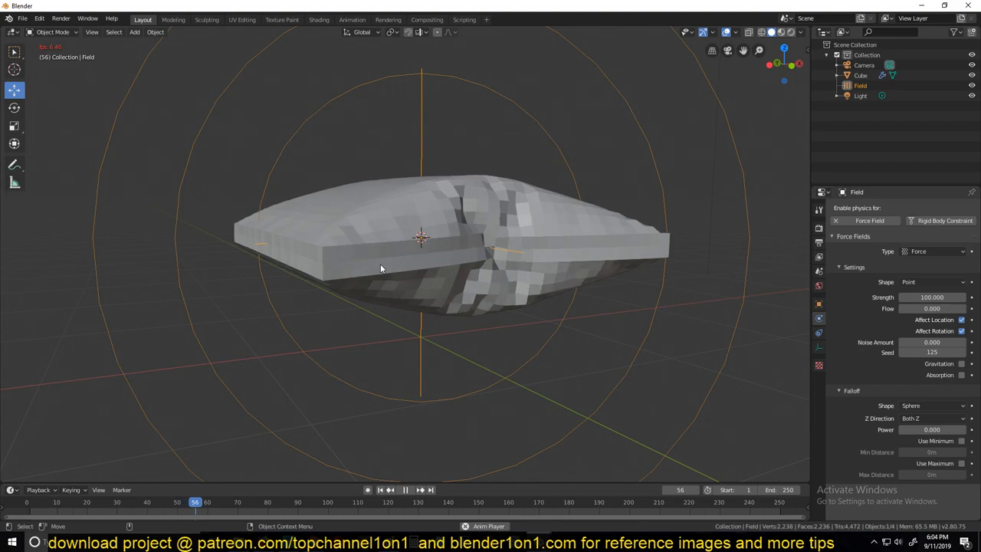
Step: Shade the cloth smooth, set force field strength to 200, and rewind the simulation
right_click(420, 238)
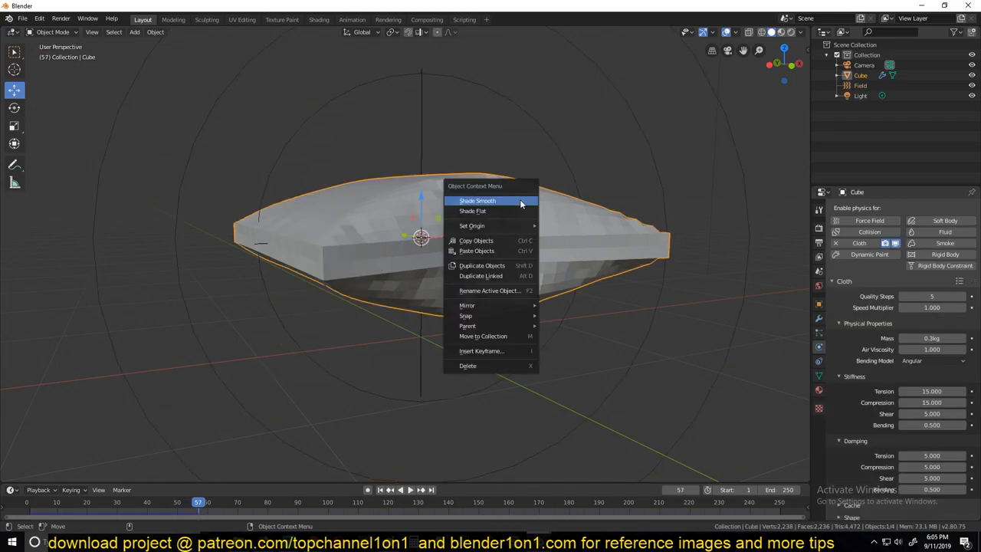
mouse_move(478, 201)
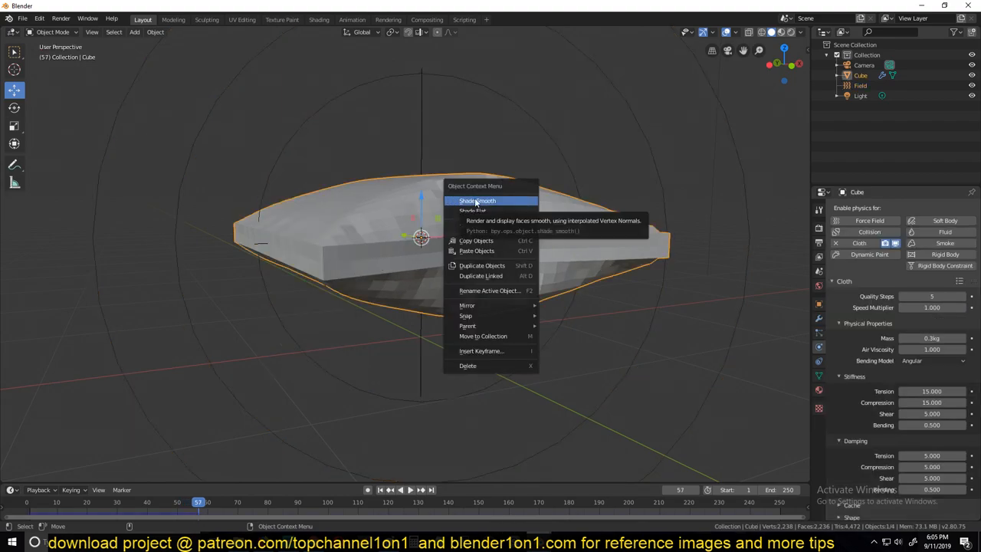
left_click(477, 201)
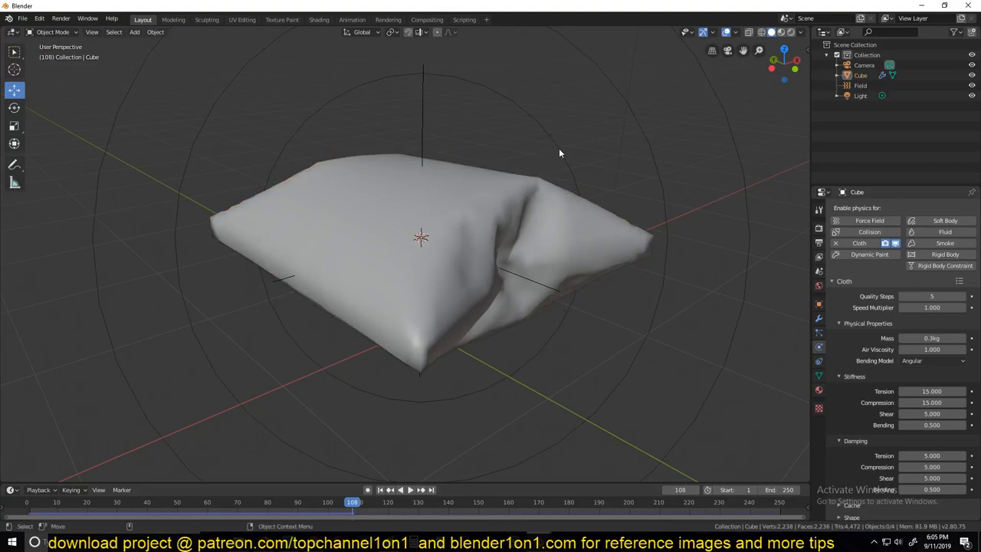
left_click(860, 85)
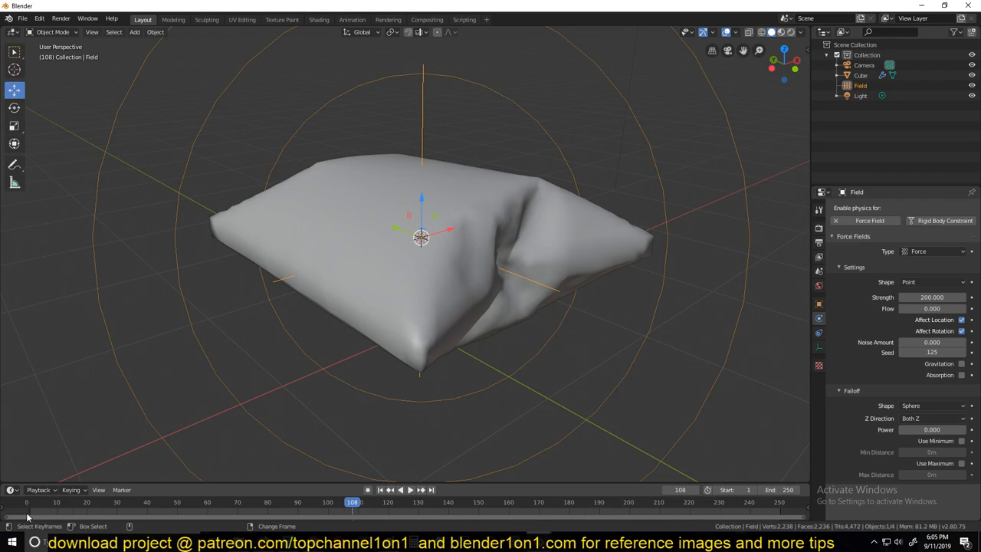
left_click(401, 490)
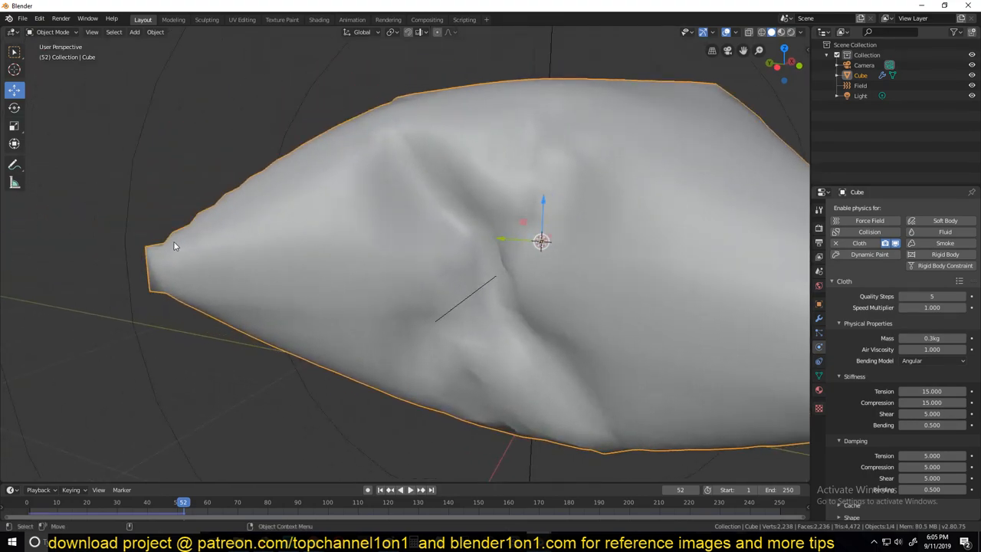
mouse_move(168, 244)
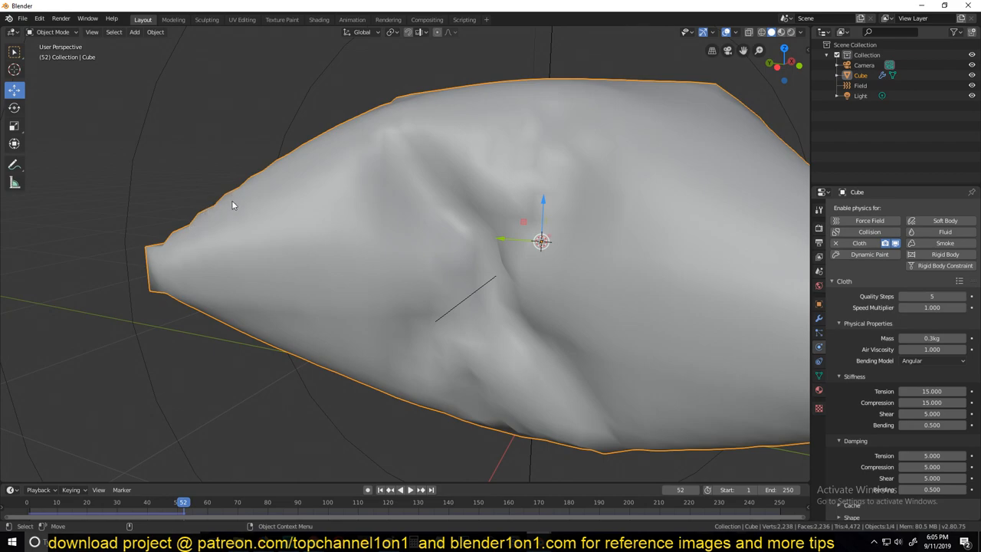
mouse_move(174, 253)
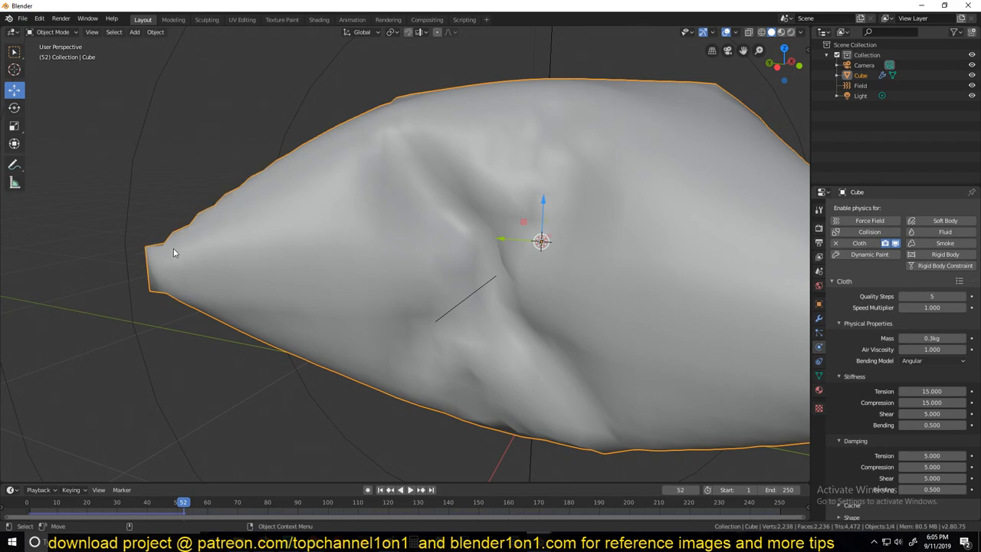
mouse_move(291, 154)
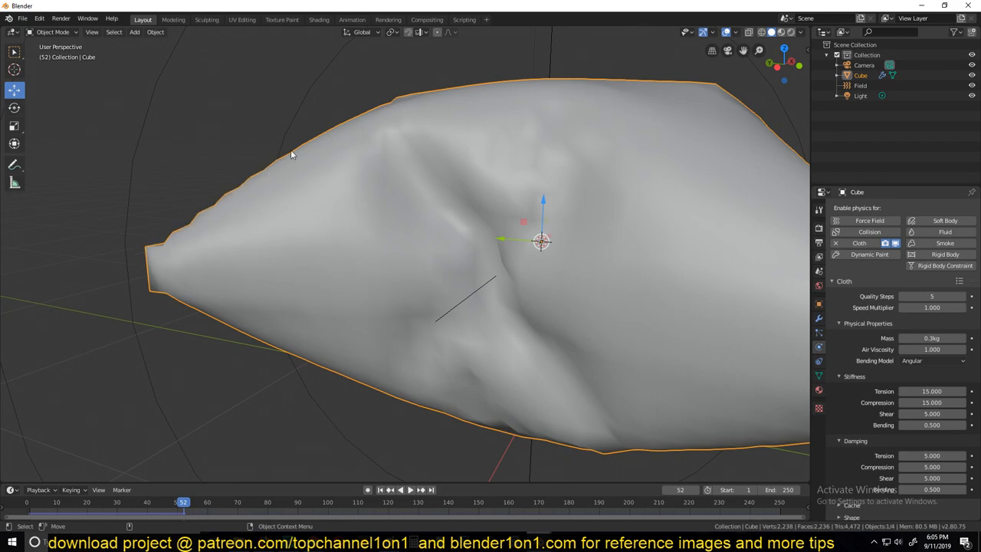
mouse_move(168, 246)
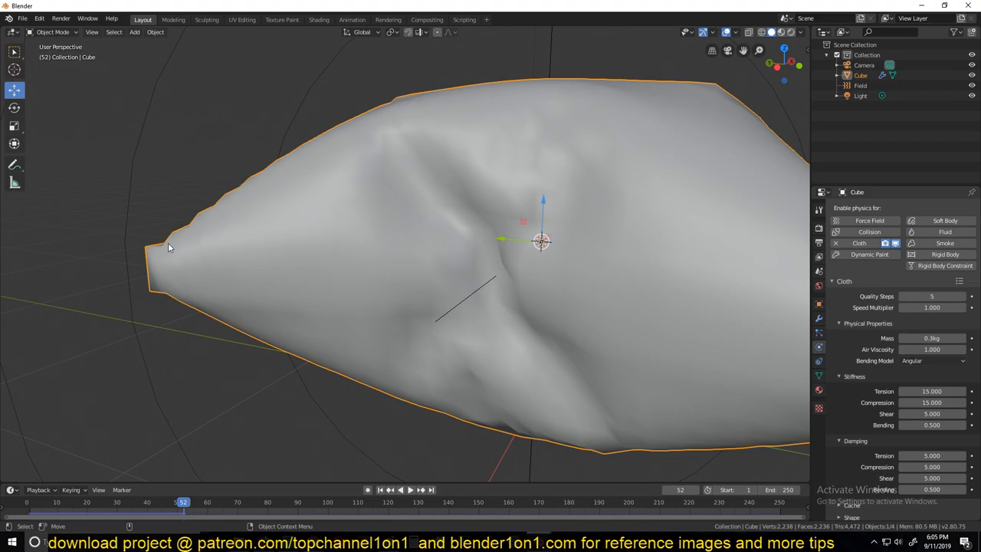
mouse_move(280, 212)
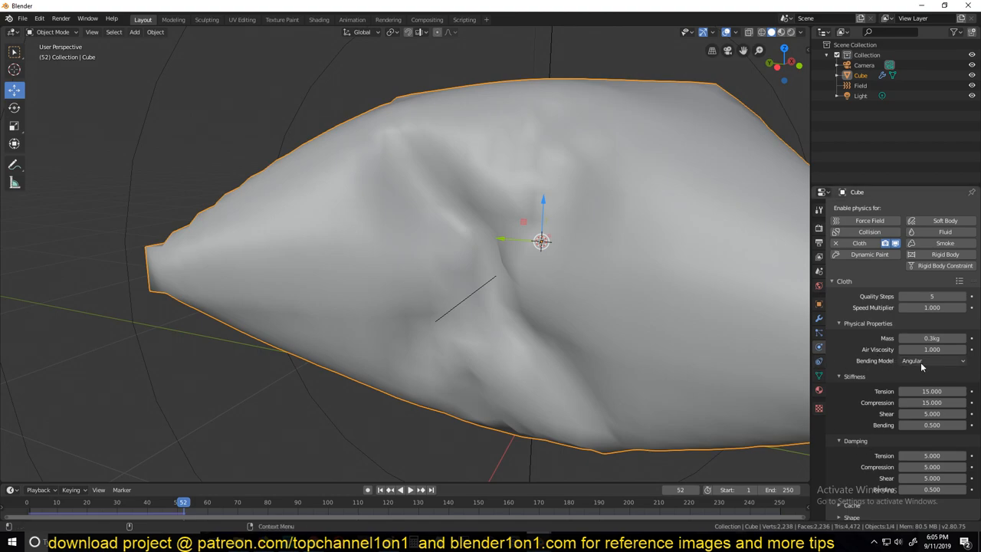
Step: Set cloth bending to Linear and replay the simulation while orbiting the pillow
left_click(933, 361)
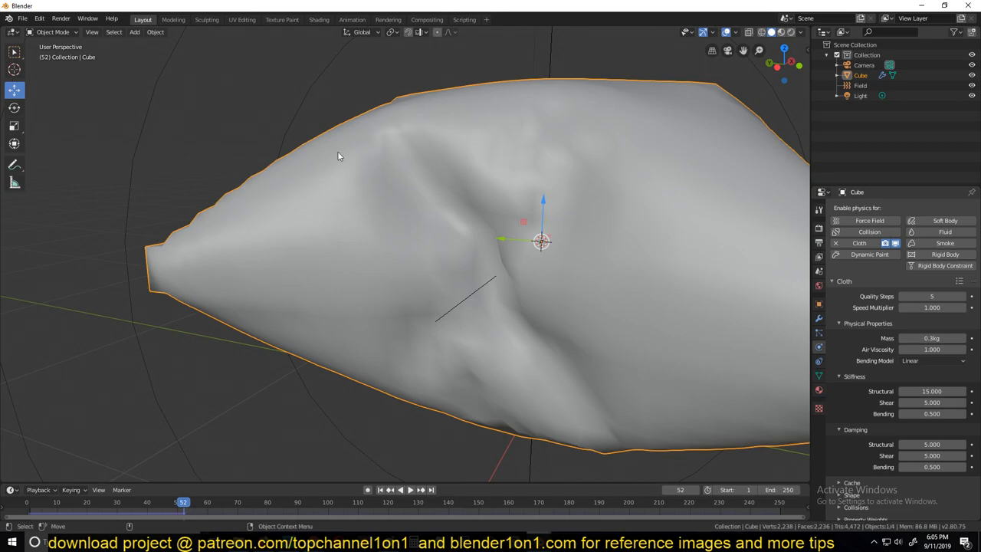
mouse_move(405, 257)
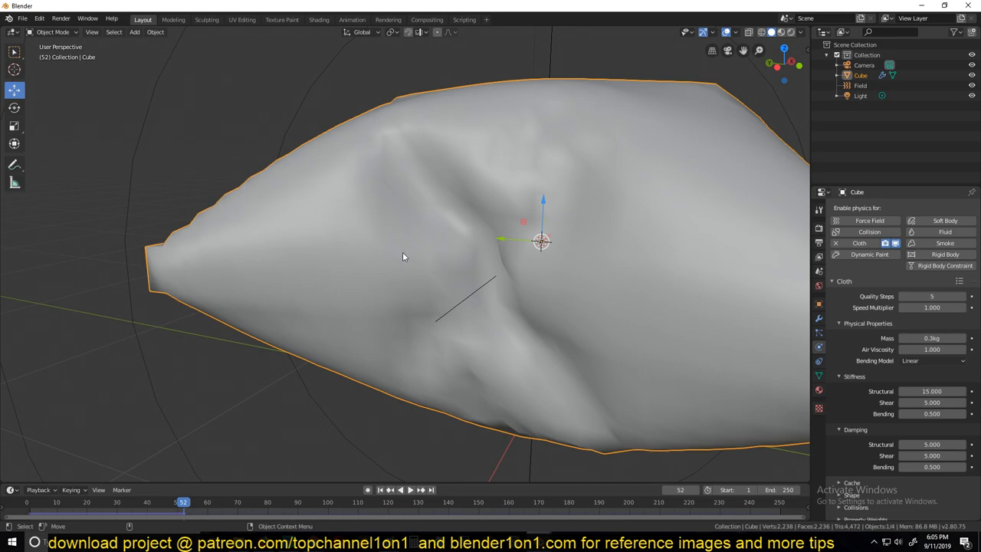
left_click(932, 360)
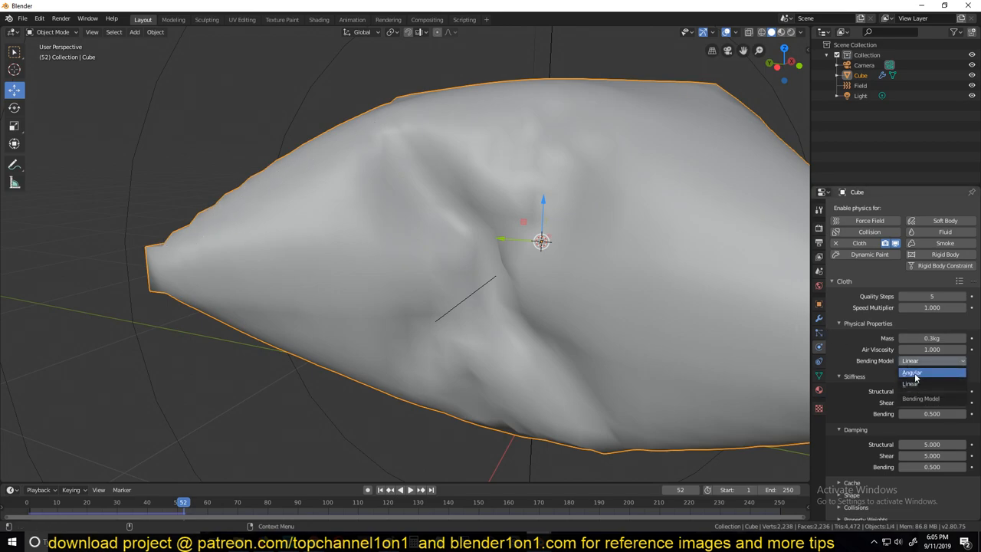
left_click(913, 383)
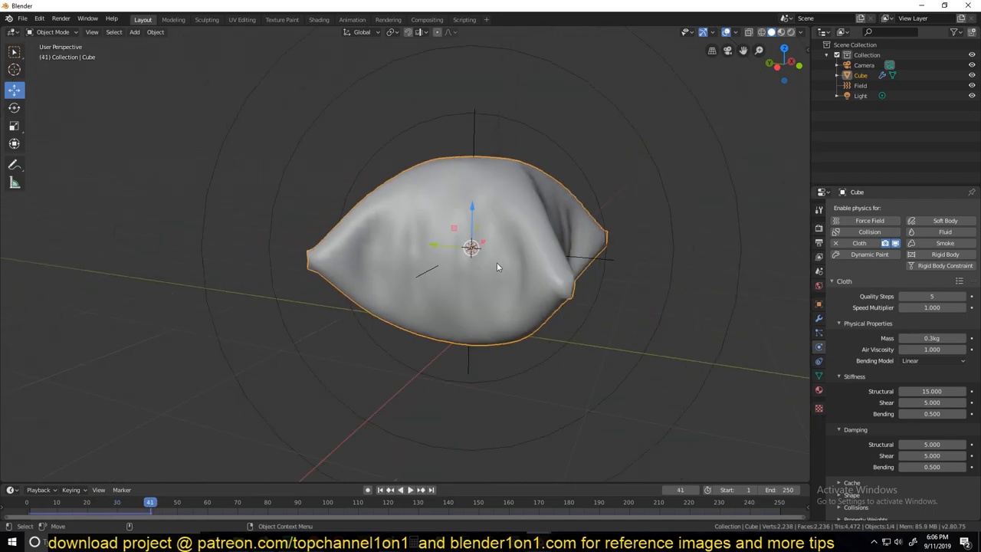
left_click_drag(499, 265, 613, 203)
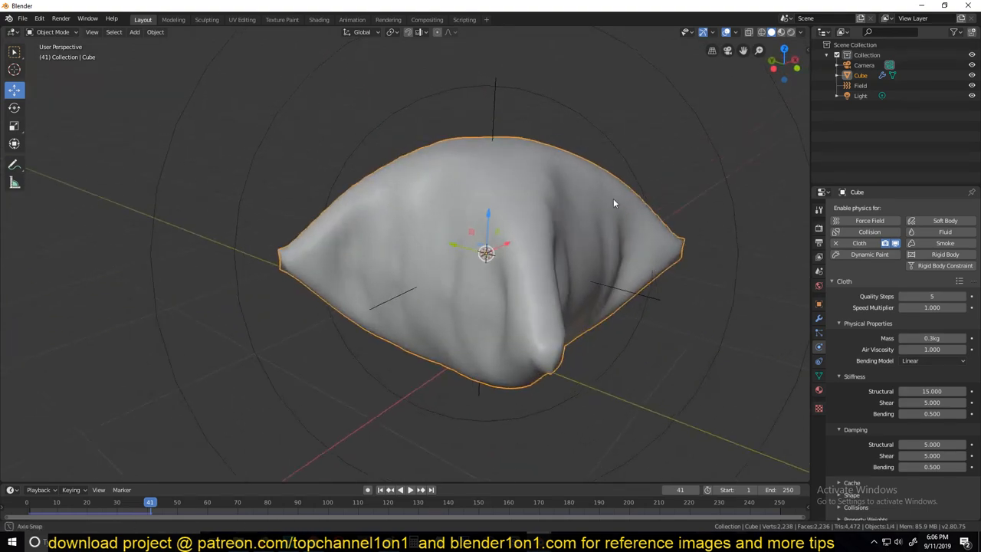
left_click_drag(613, 203, 644, 226)
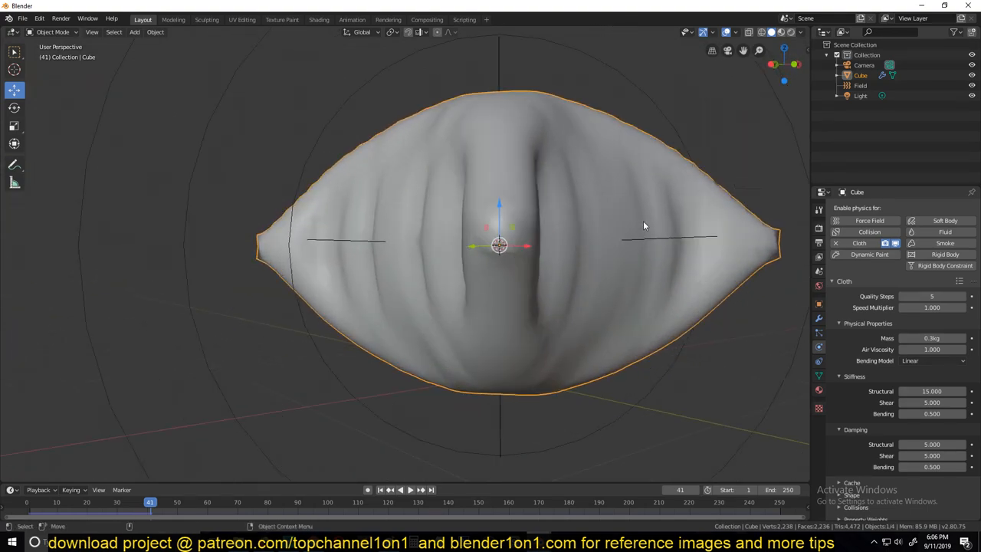
key("Tab")
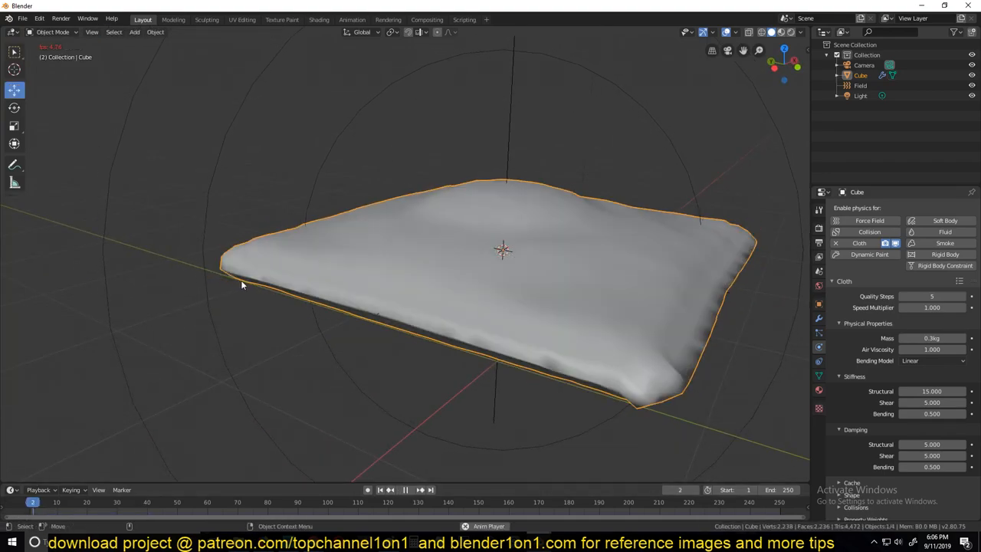
left_click(389, 490)
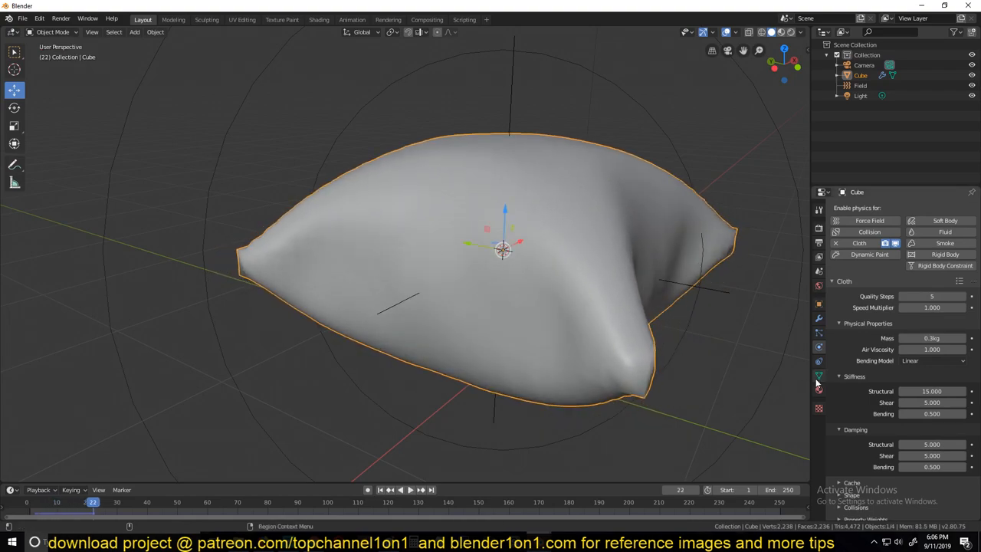
Step: Compare Angular bending, settle back on Linear, and delete the force field
left_click(932, 360)
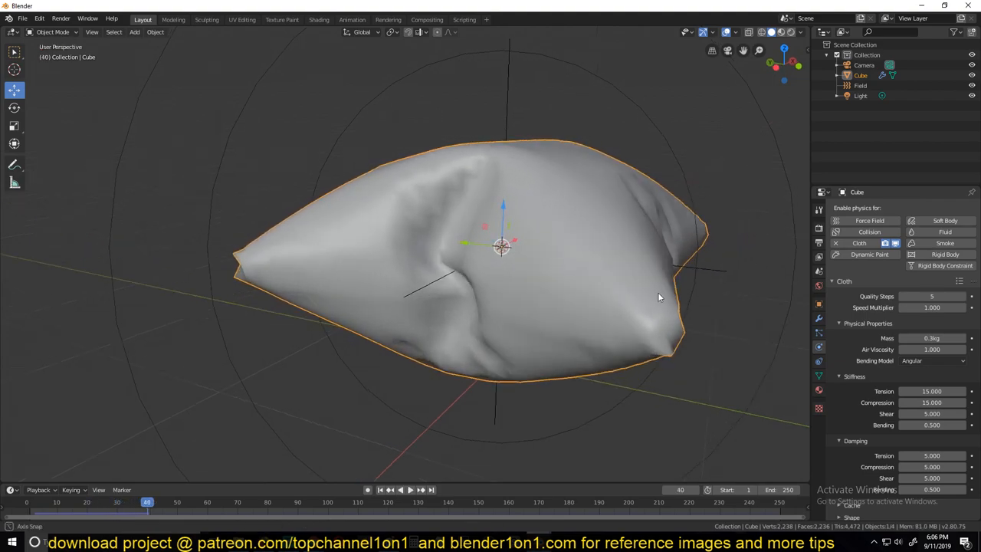
left_click_drag(659, 295, 644, 292)
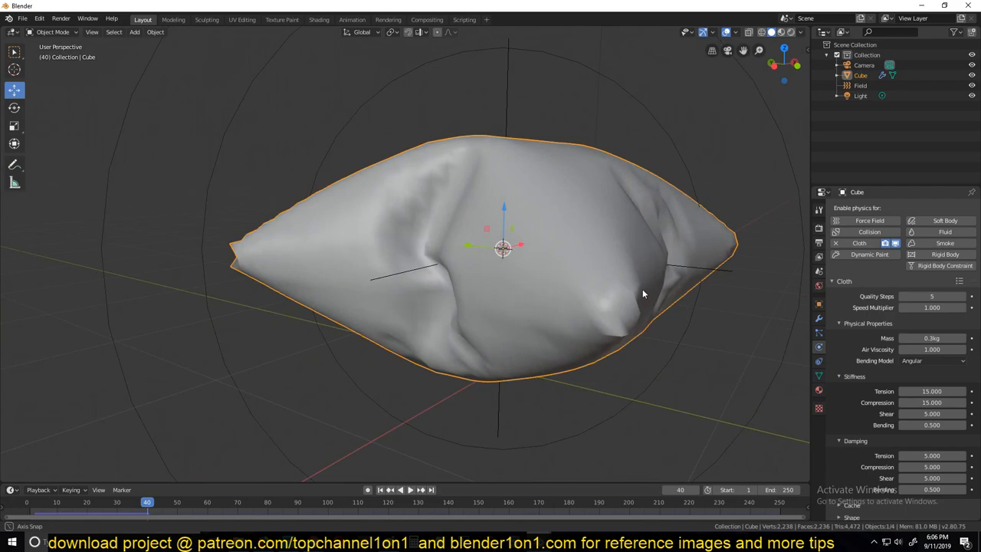
mouse_move(277, 398)
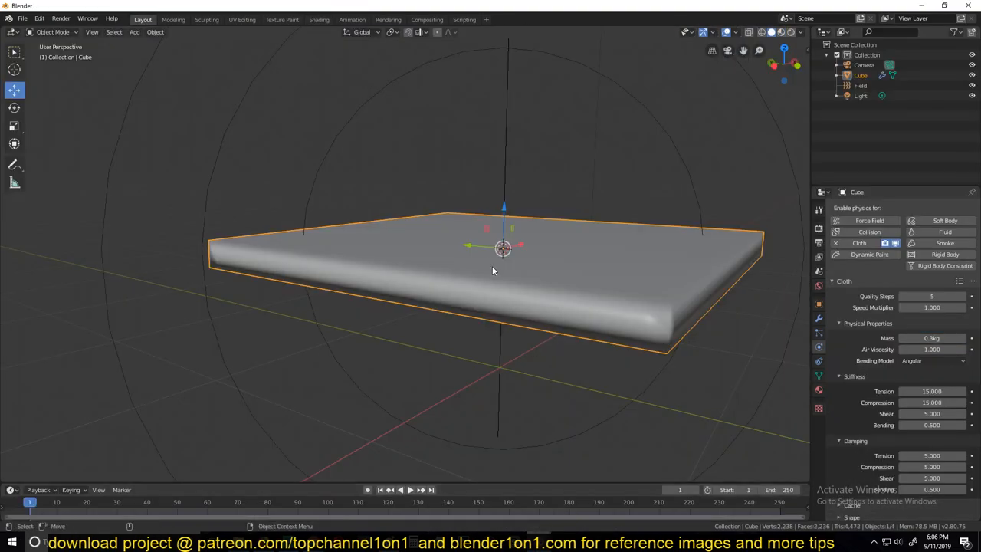
mouse_move(291, 232)
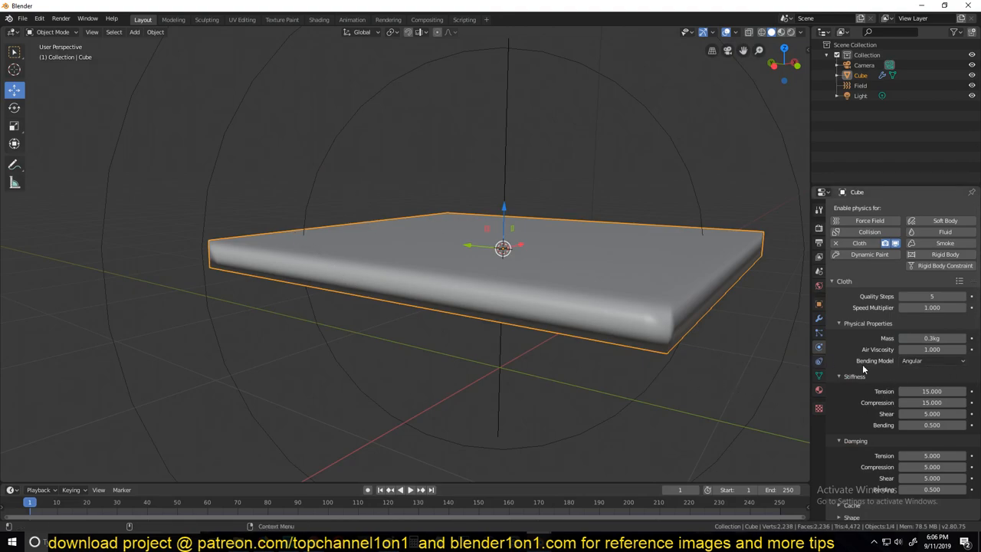
left_click(932, 361)
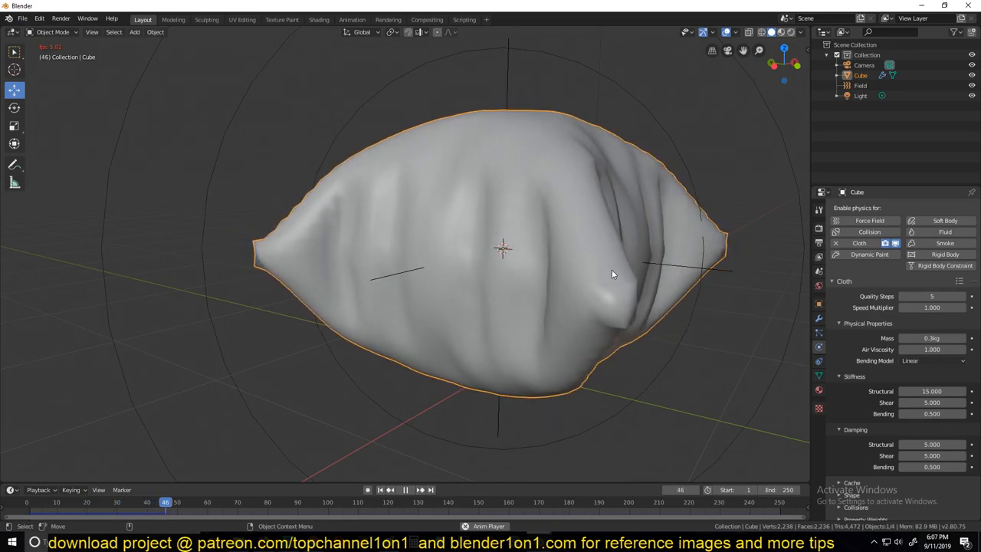
left_click(393, 502)
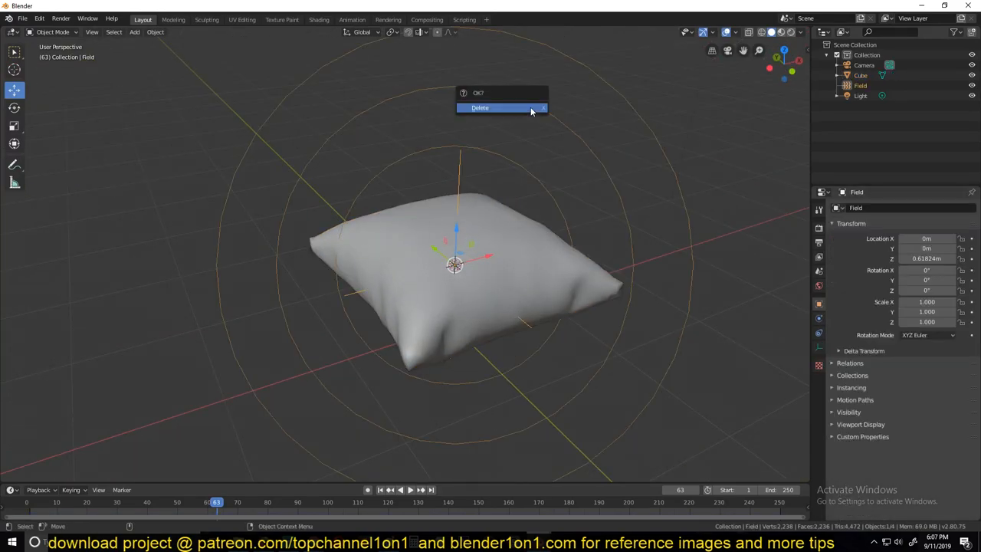
left_click(480, 107)
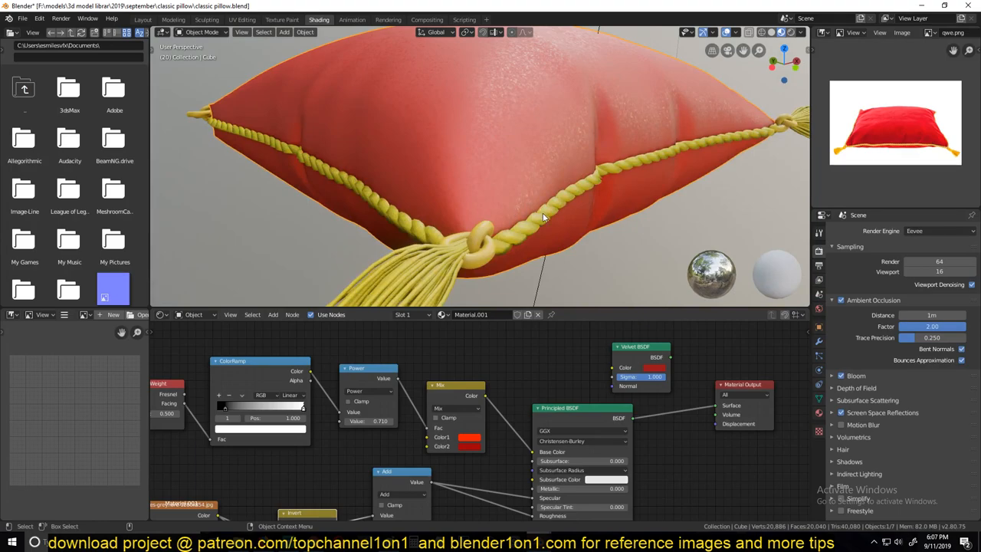
mouse_move(669, 167)
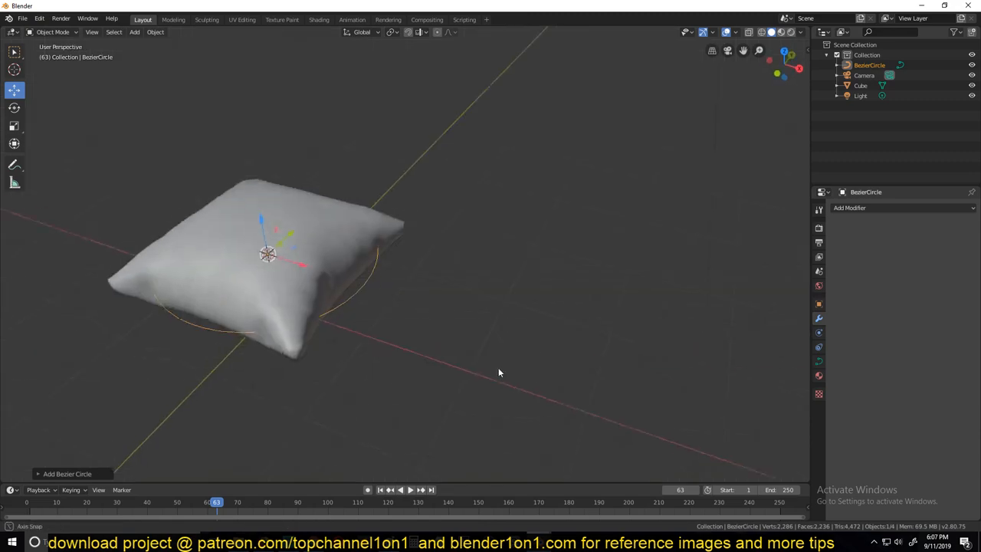
Step: Add a Screw modifier to the Bezier circle with 3.5 m screw and 6 iterations
key("g")
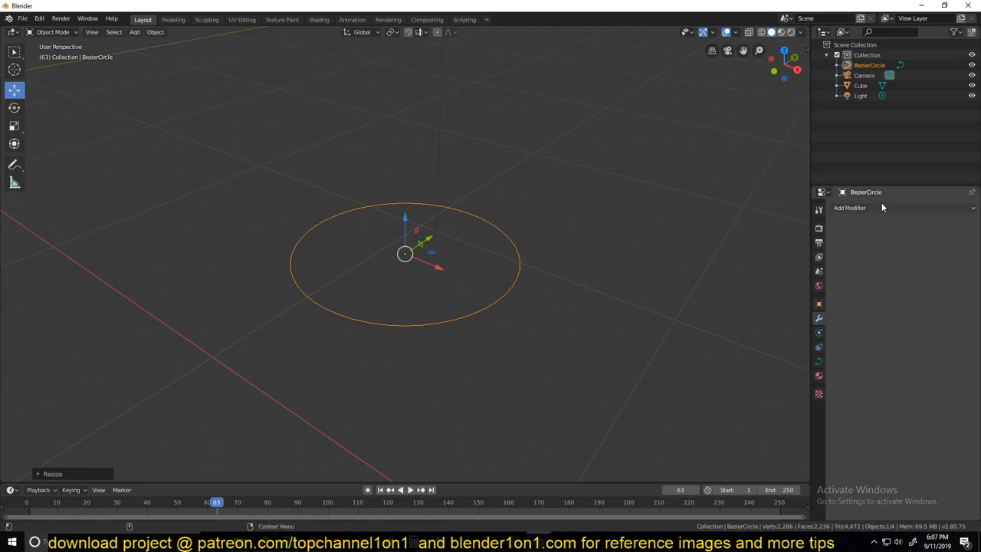
left_click(850, 207)
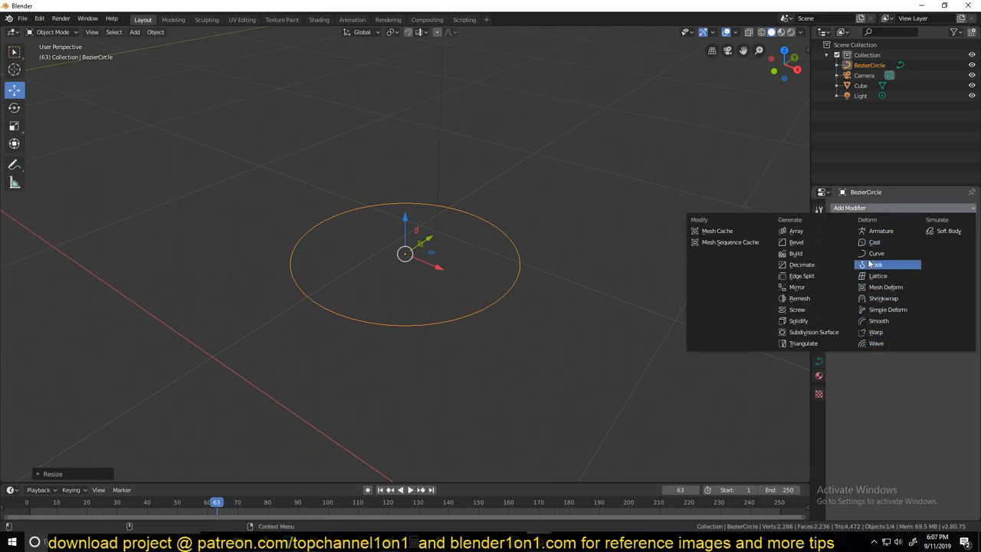
mouse_move(797, 320)
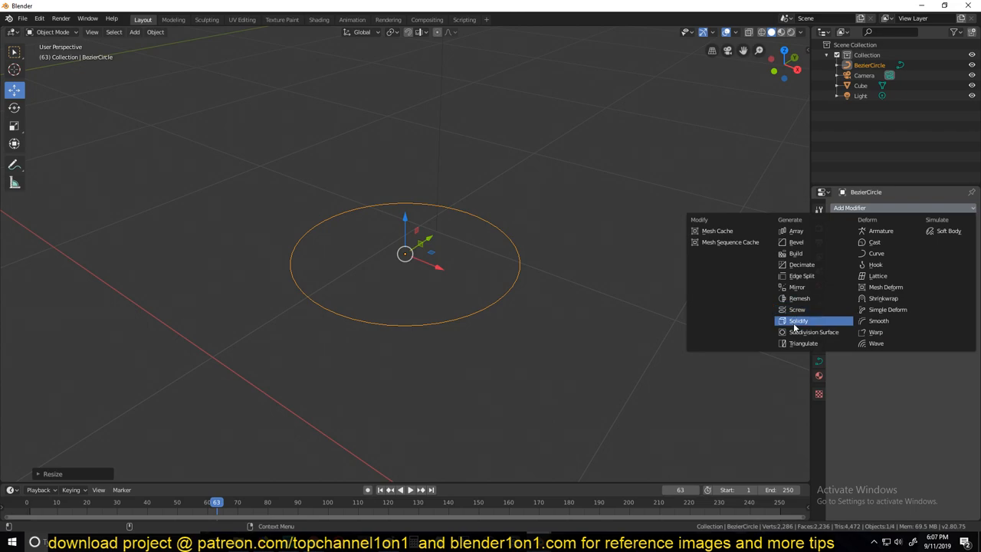
left_click(797, 309)
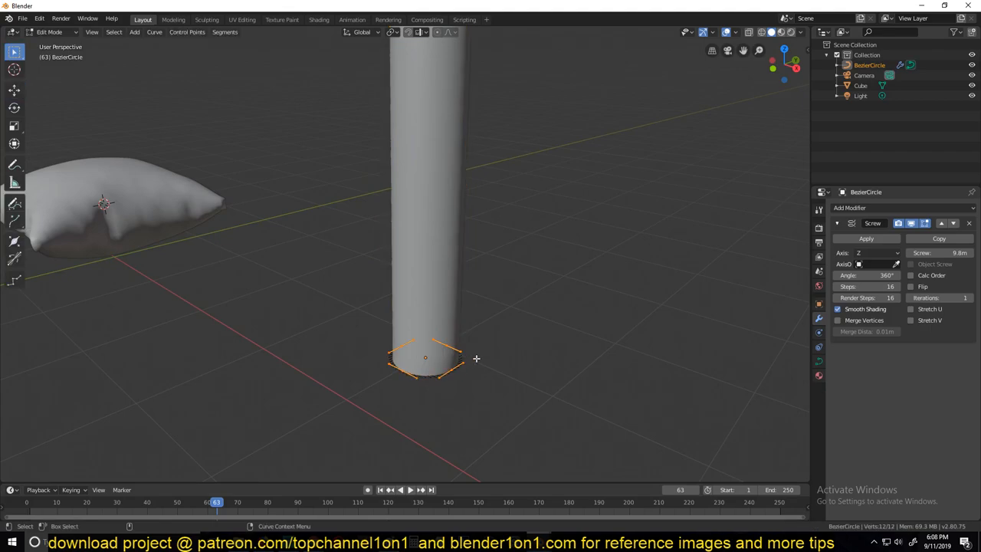
key("r")
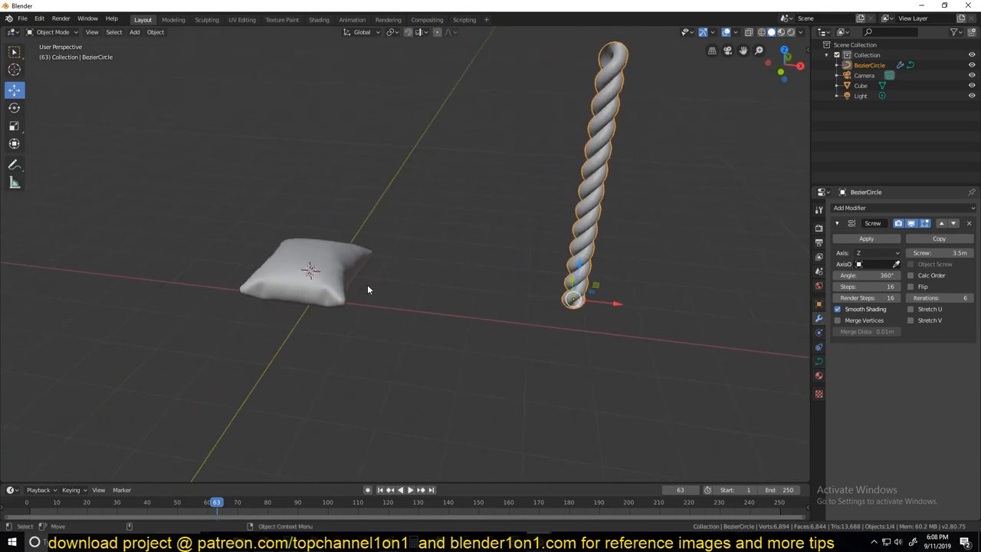
left_click(310, 275)
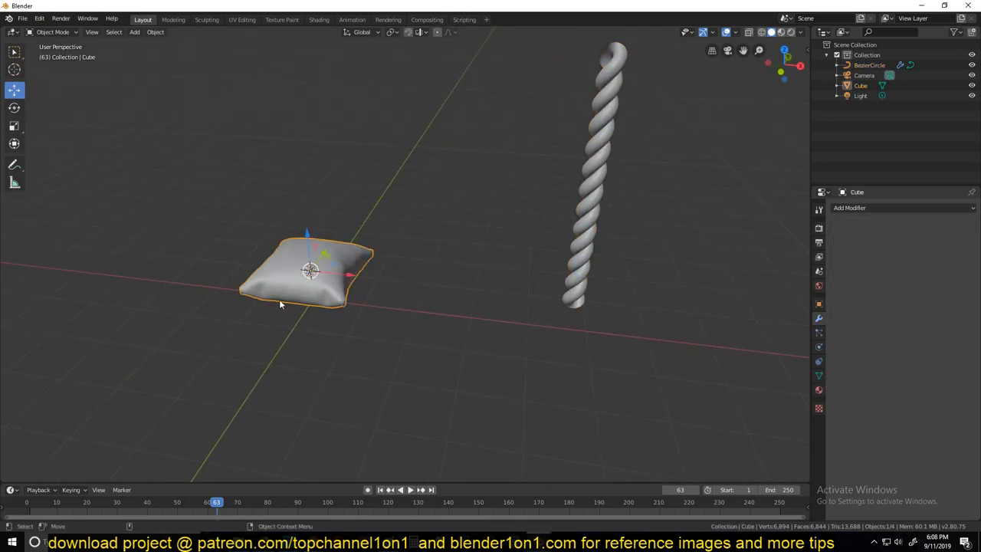
Step: Select the pillow's middle seam edge loop, duplicate it, and separate it as Cube.001
key("Tab")
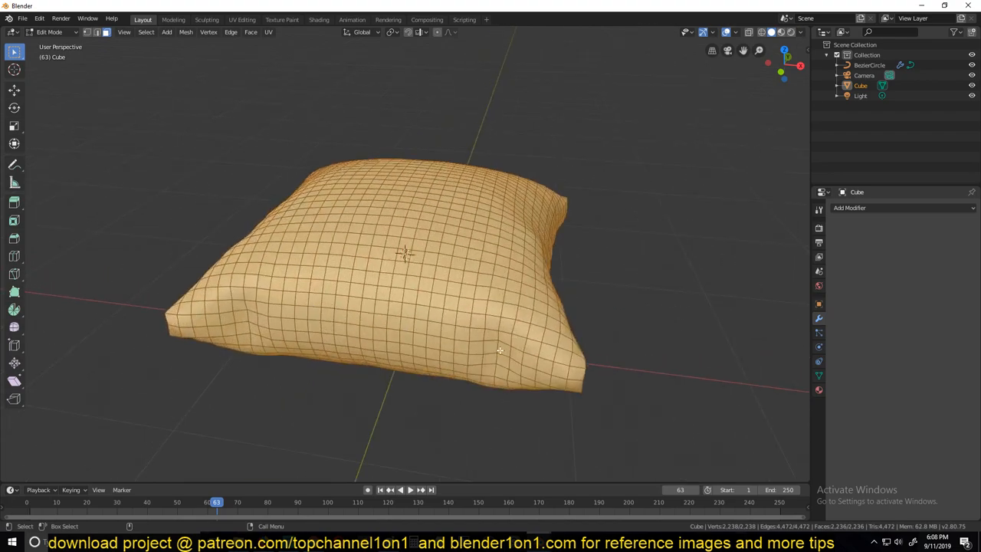
key("Tab")
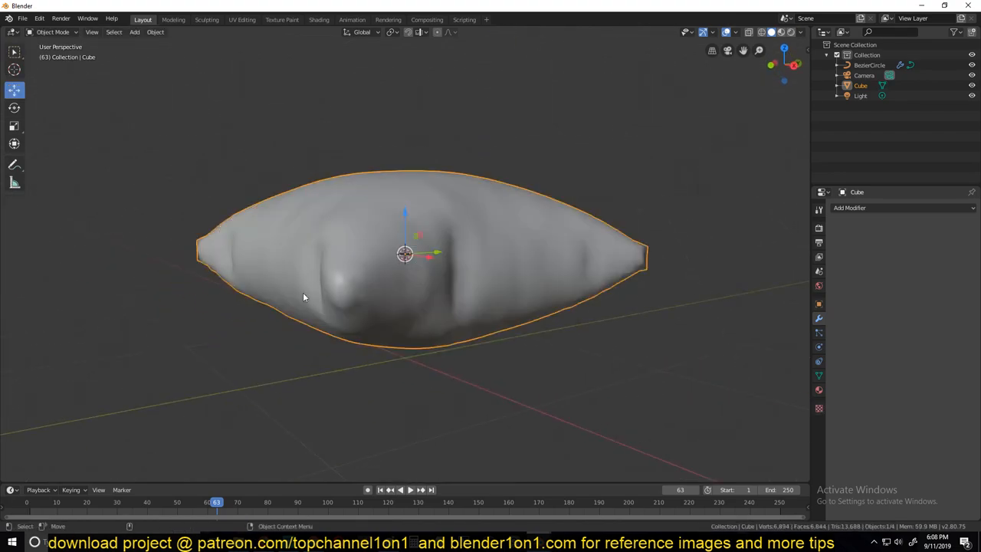
key("Tab")
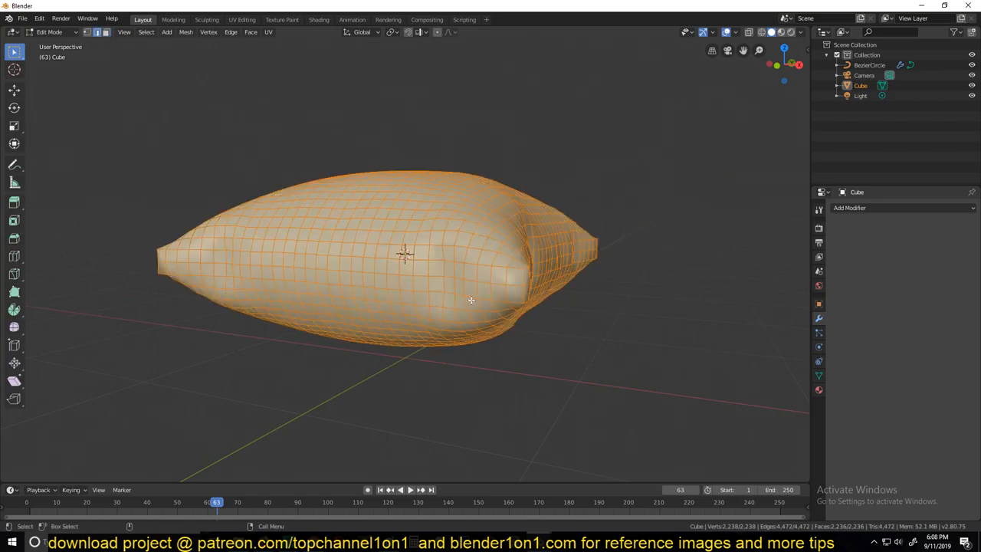
mouse_move(497, 284)
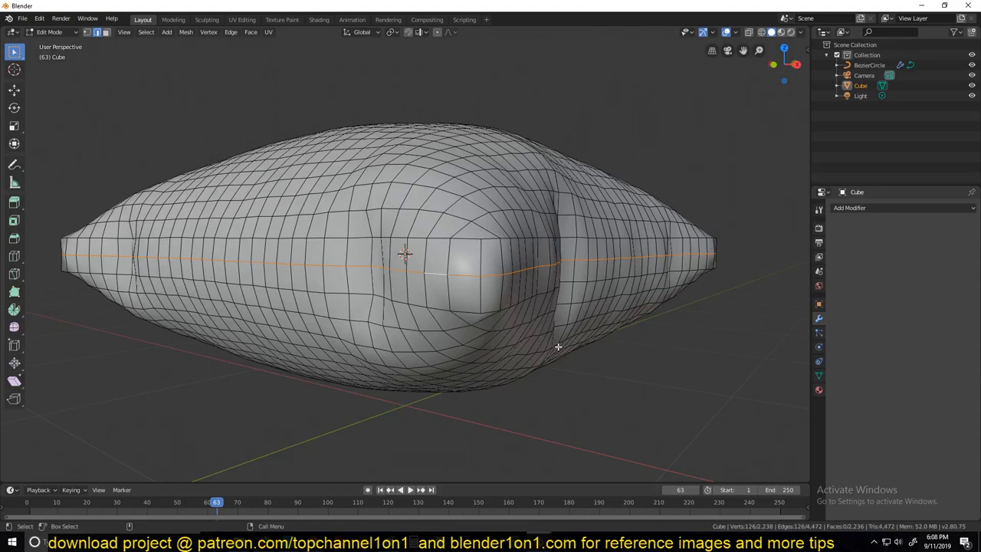
left_click(438, 273)
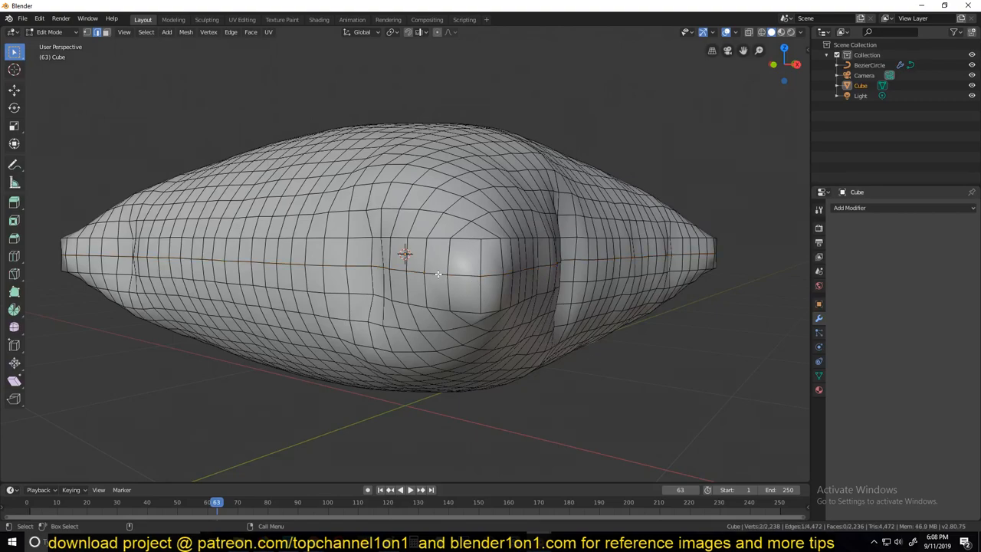
left_click(469, 276)
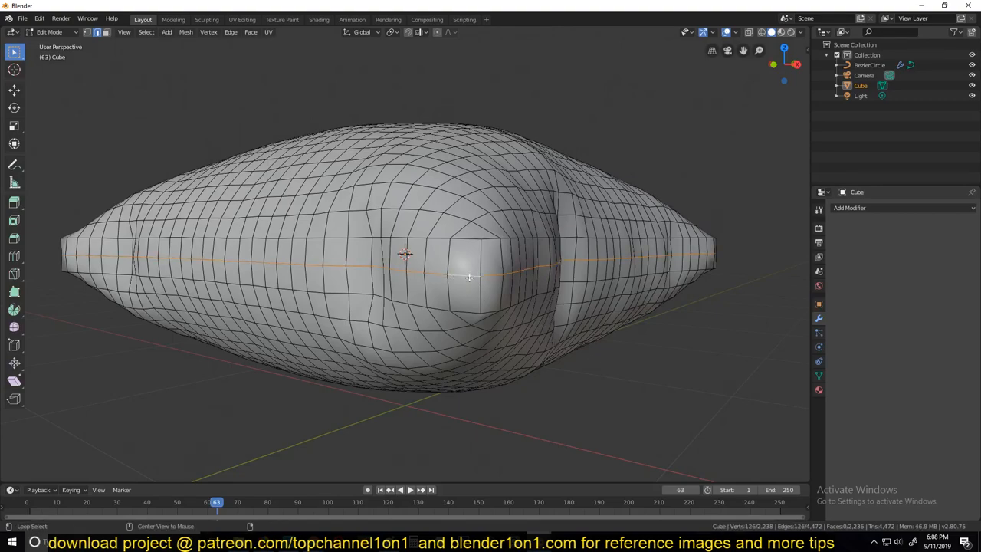
mouse_move(467, 278)
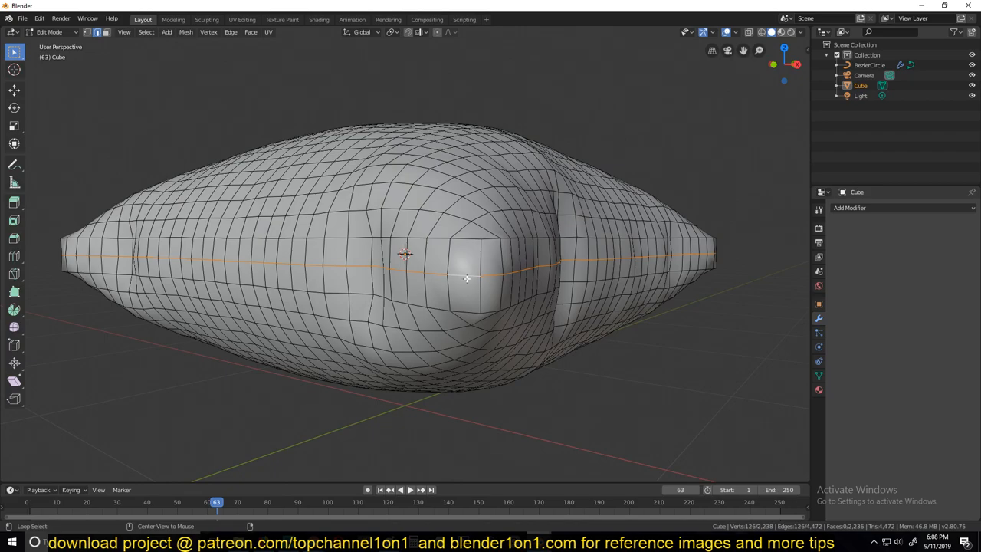
left_click_drag(460, 268, 398, 291)
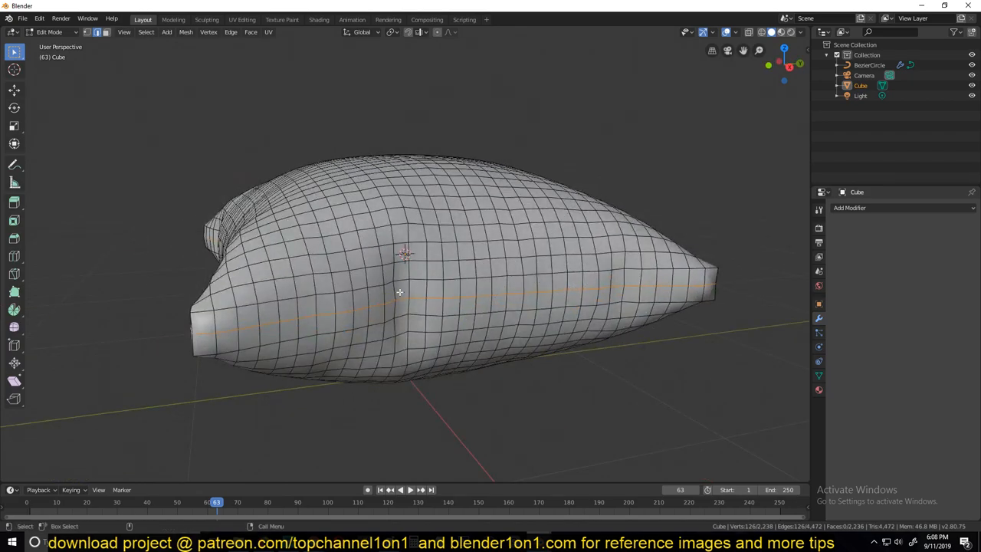
left_click_drag(399, 291, 491, 291)
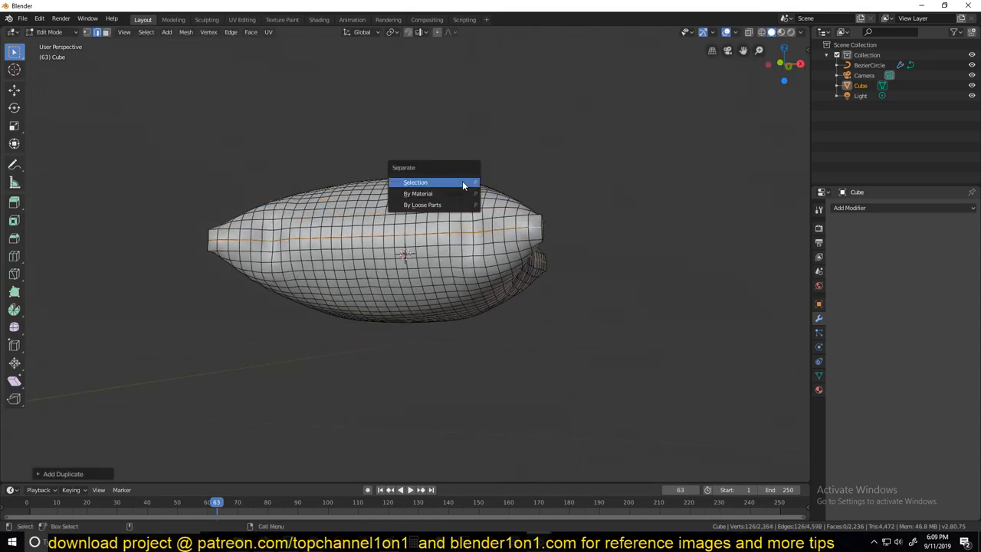
left_click(416, 182)
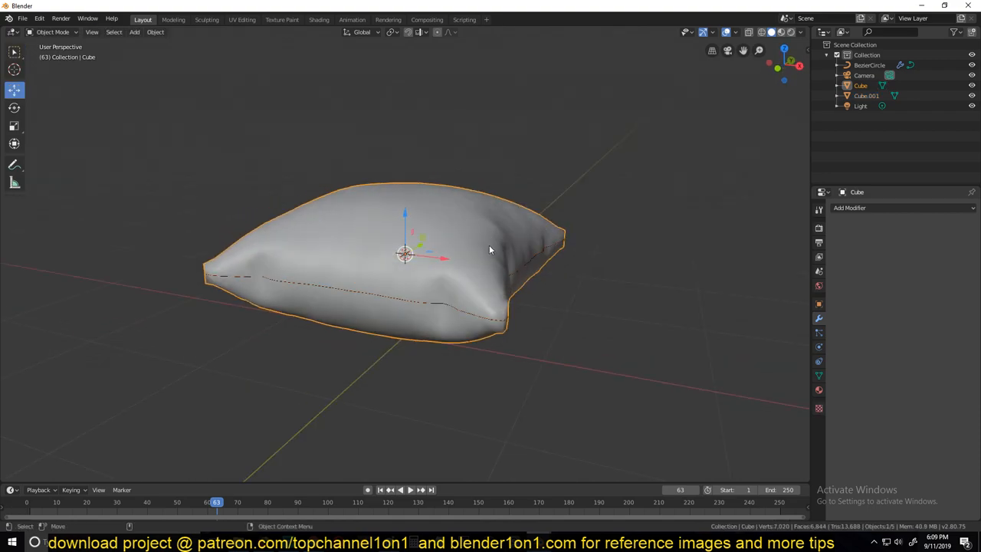
Step: Hide the pillow, select Cube.001, and convert it to a curve via Object > Convert
key("Tab")
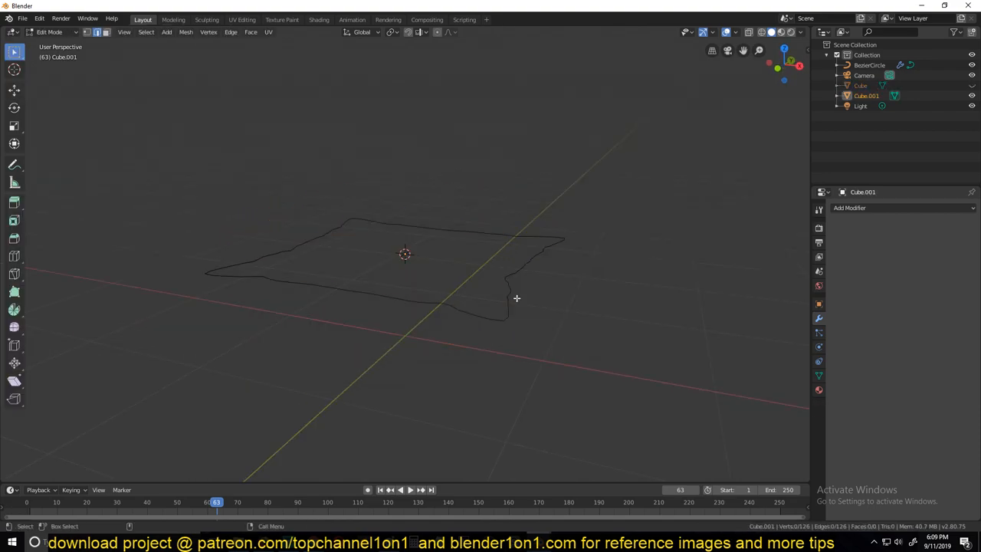
key("Tab")
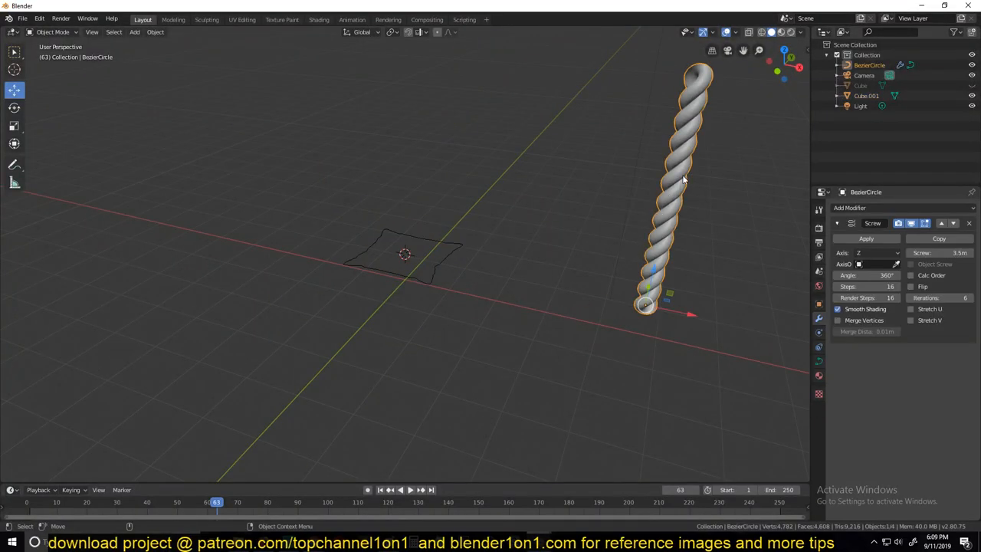
left_click(405, 254)
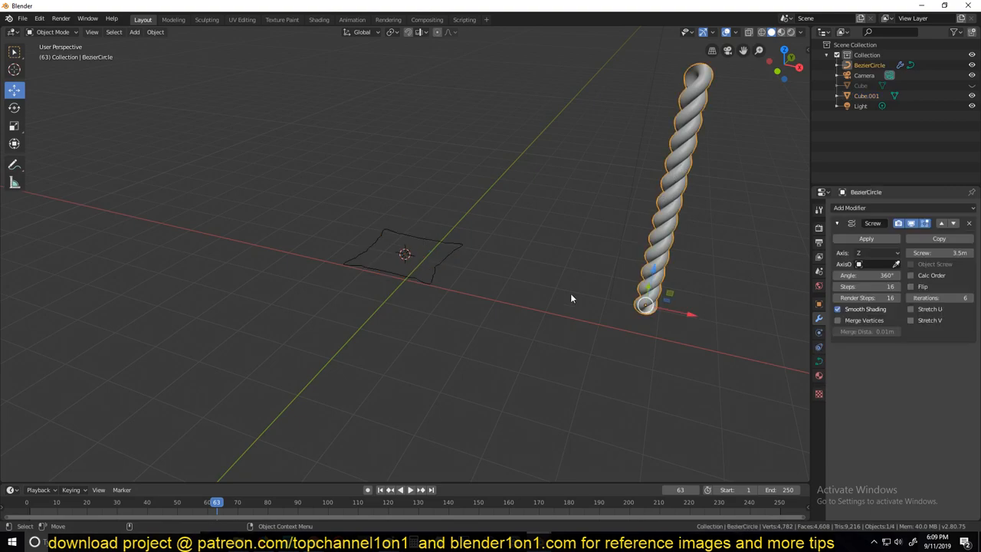
left_click(405, 254)
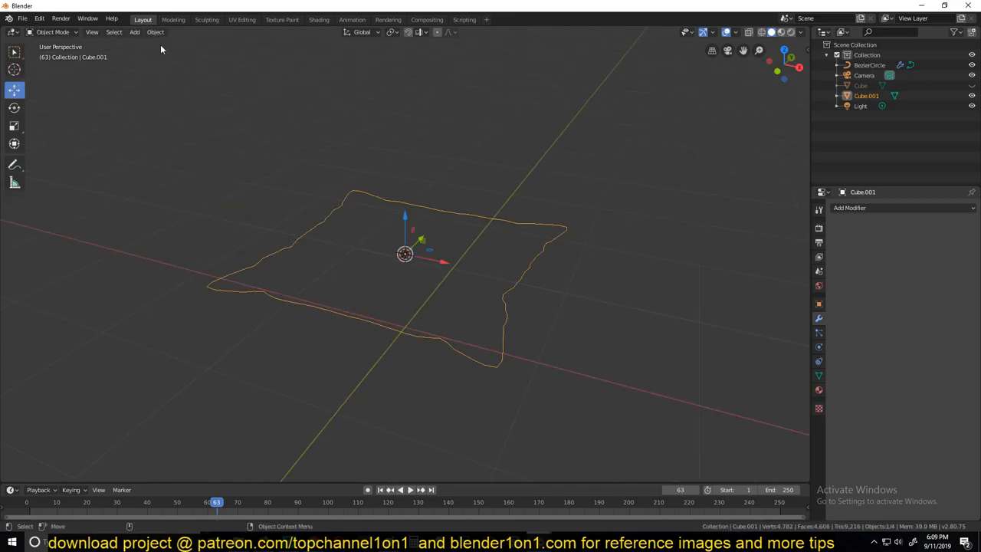
left_click(155, 32)
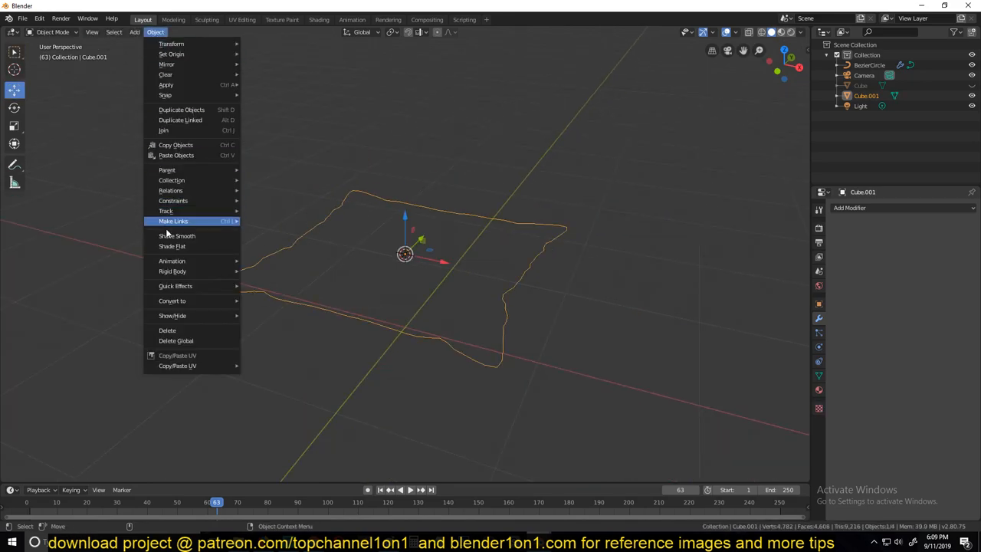
mouse_move(193, 312)
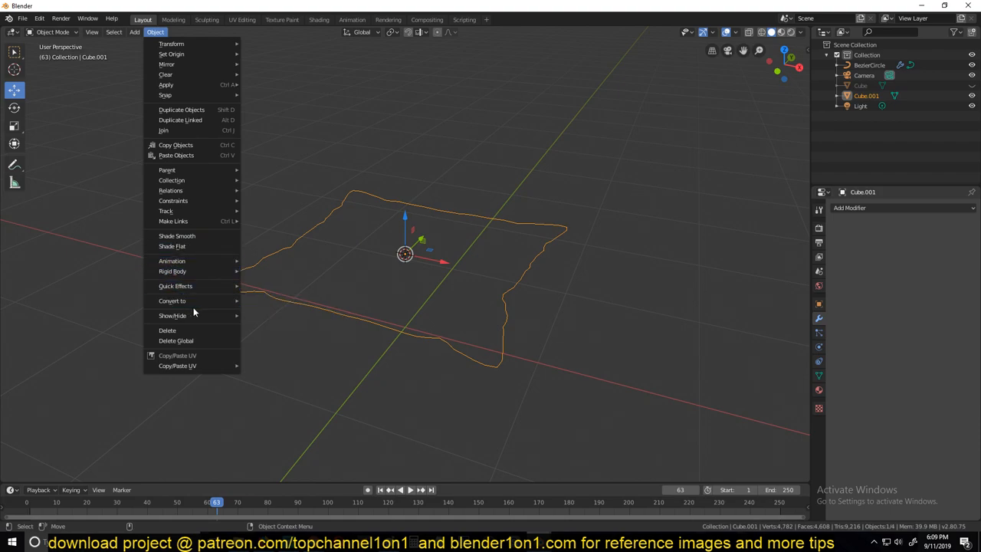
left_click(172, 300)
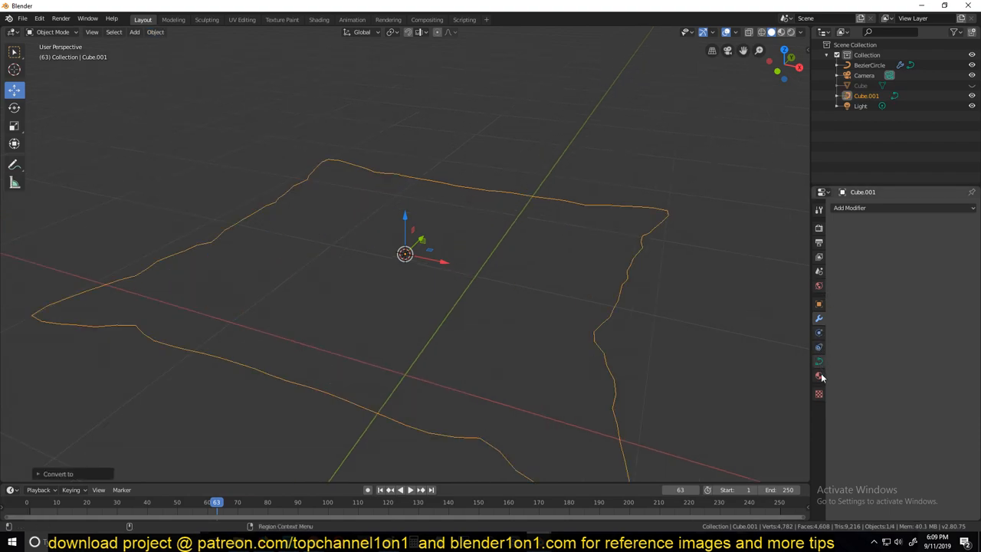
mouse_move(818, 294)
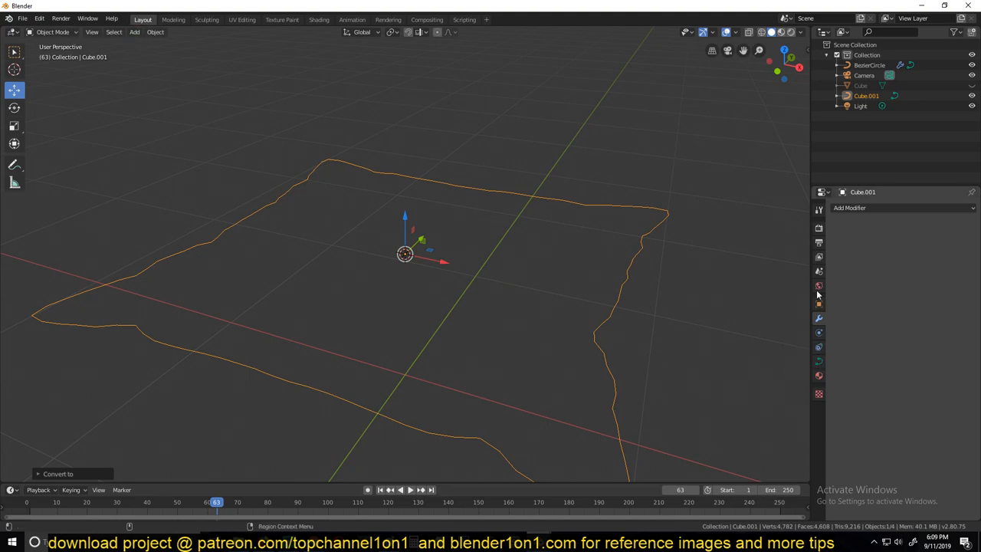
mouse_move(817, 375)
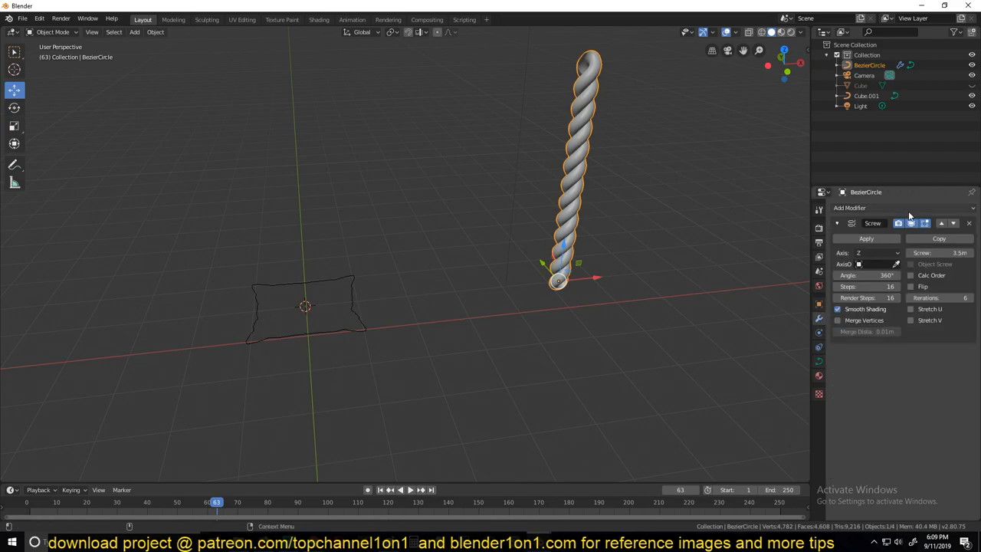
Step: Add a Curve deform modifier below Screw on the rope, leaving its target empty
left_click(849, 207)
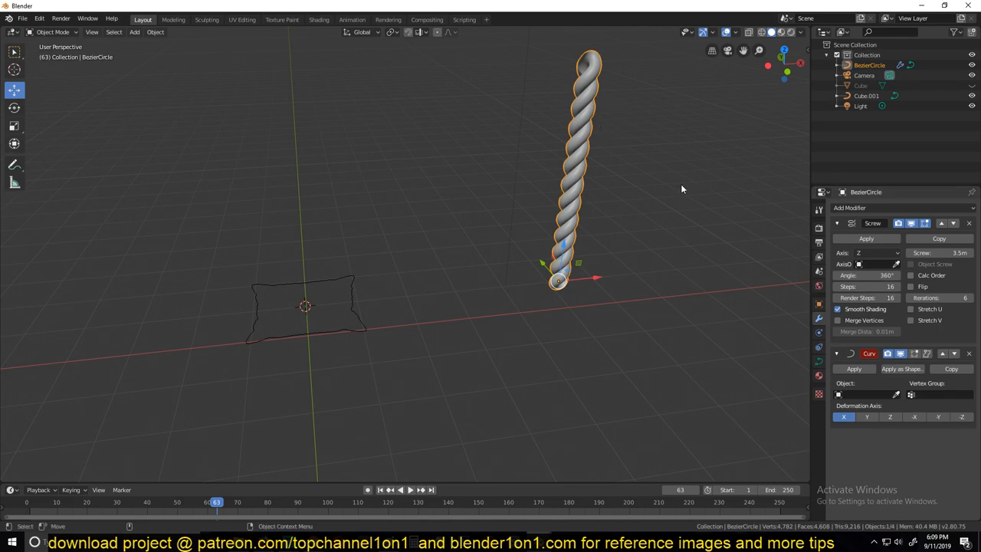
left_click(954, 223)
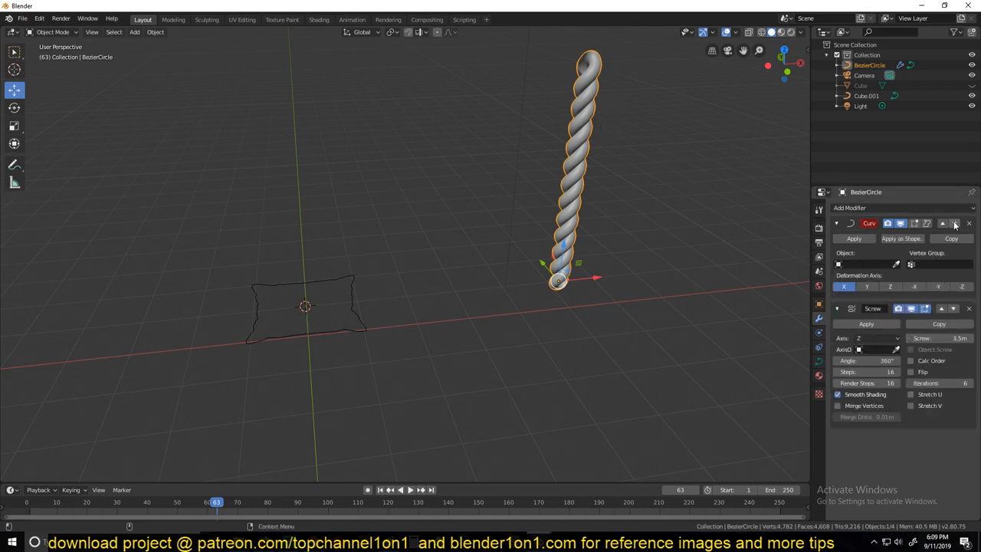
left_click(954, 223)
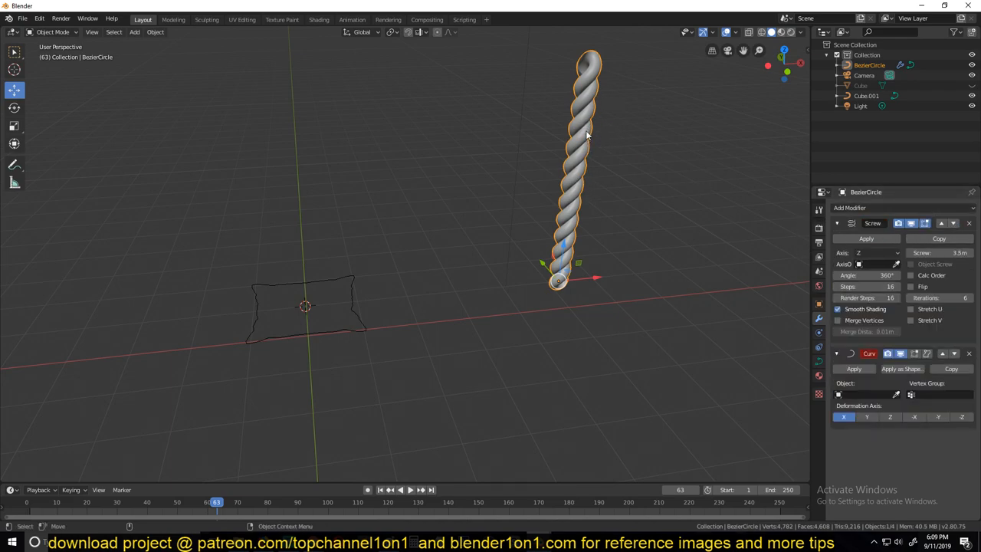
mouse_move(653, 214)
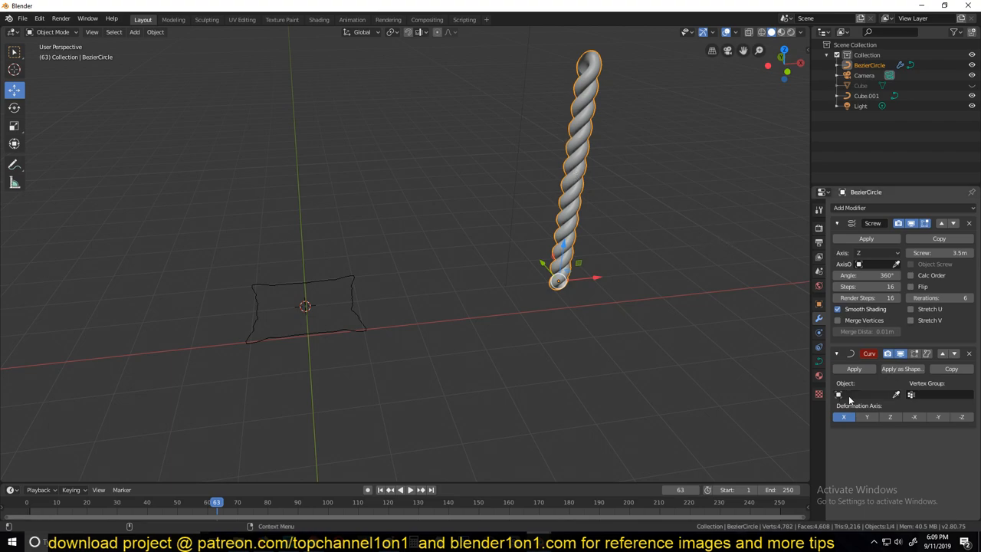
left_click(863, 394)
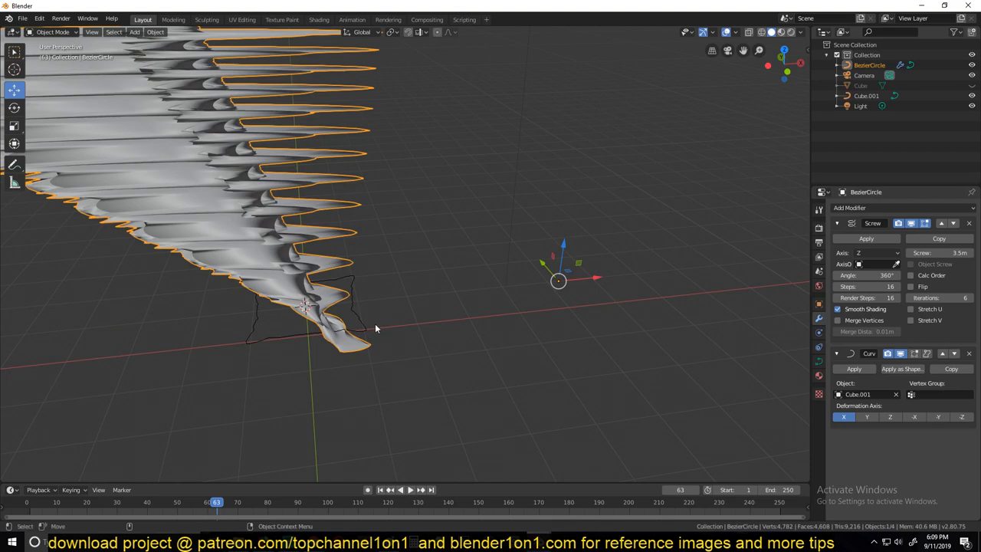
mouse_move(402, 308)
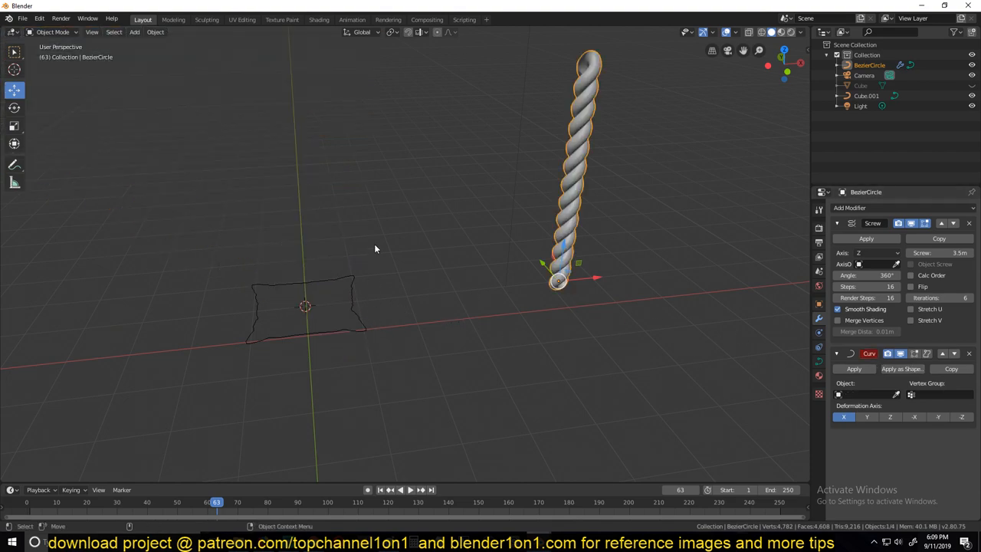
left_click(349, 307)
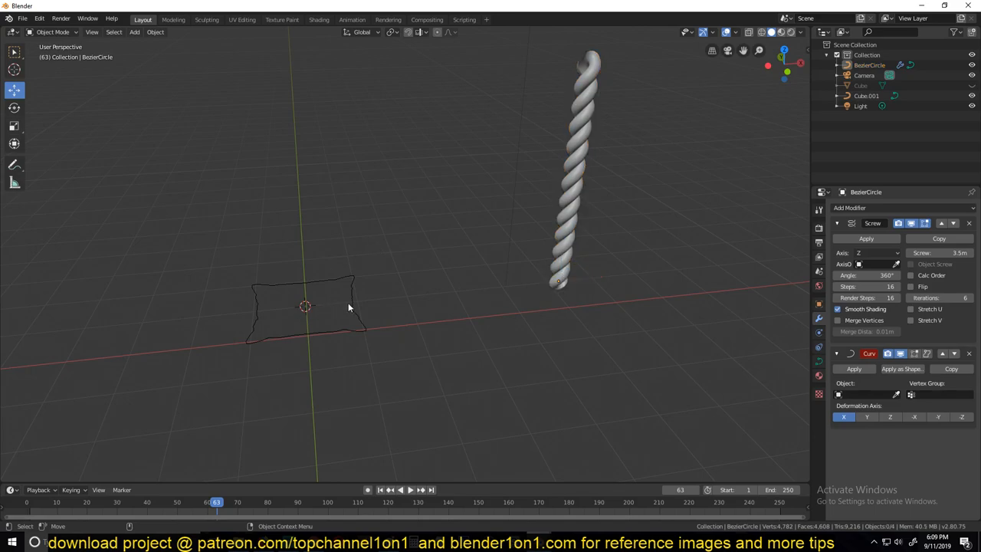
left_click(305, 306)
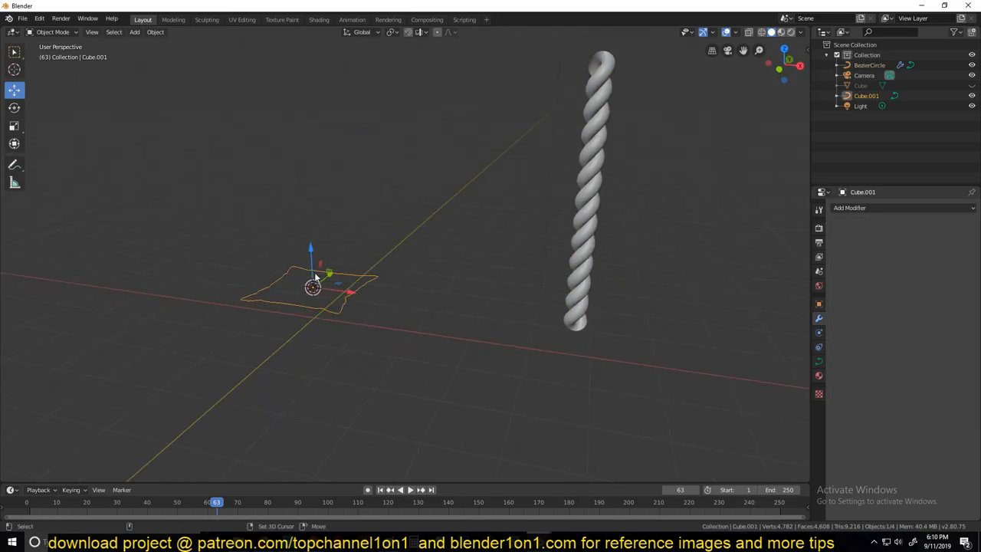
key("shift+s")
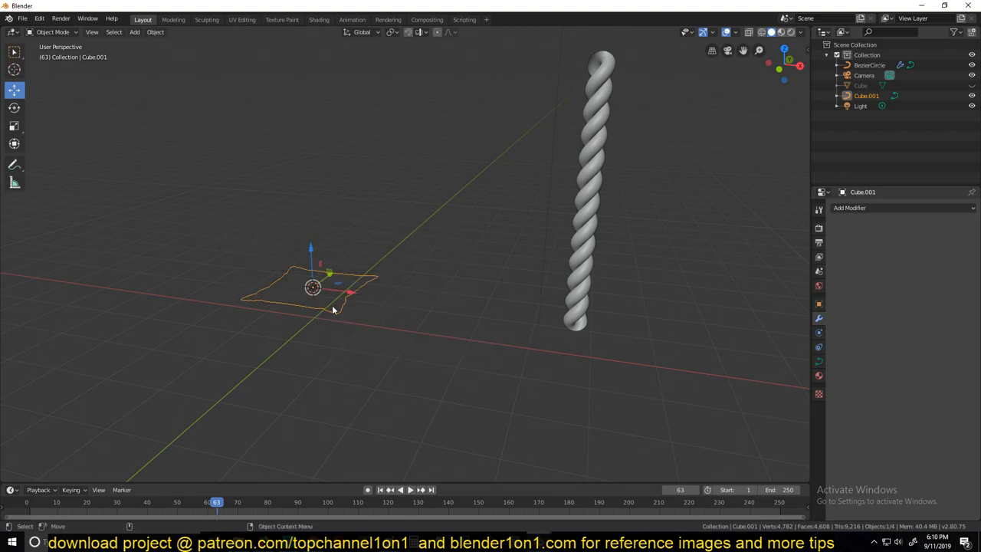
Step: Snap the rope to the seam outline's centre and set Cube.001 as its deform target
left_click(870, 66)
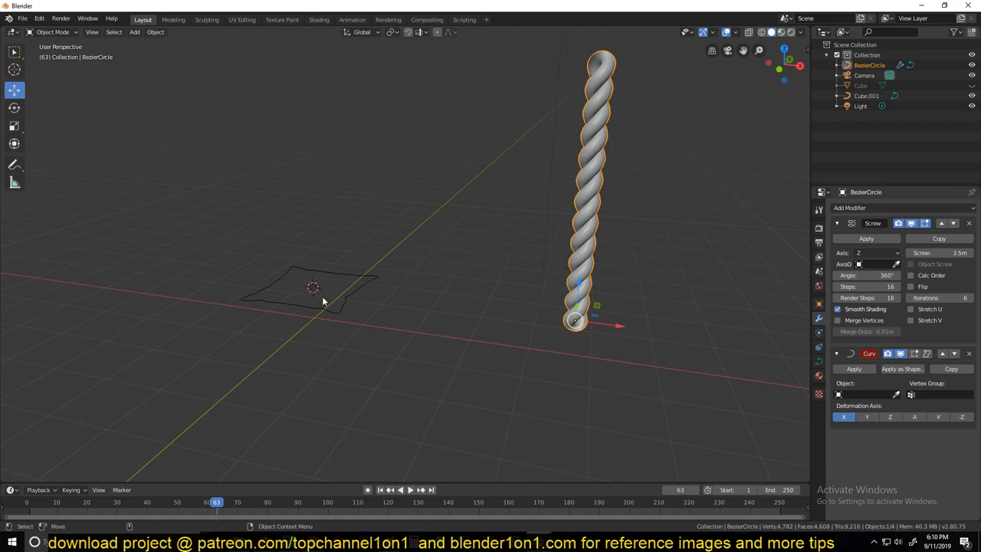
mouse_move(312, 298)
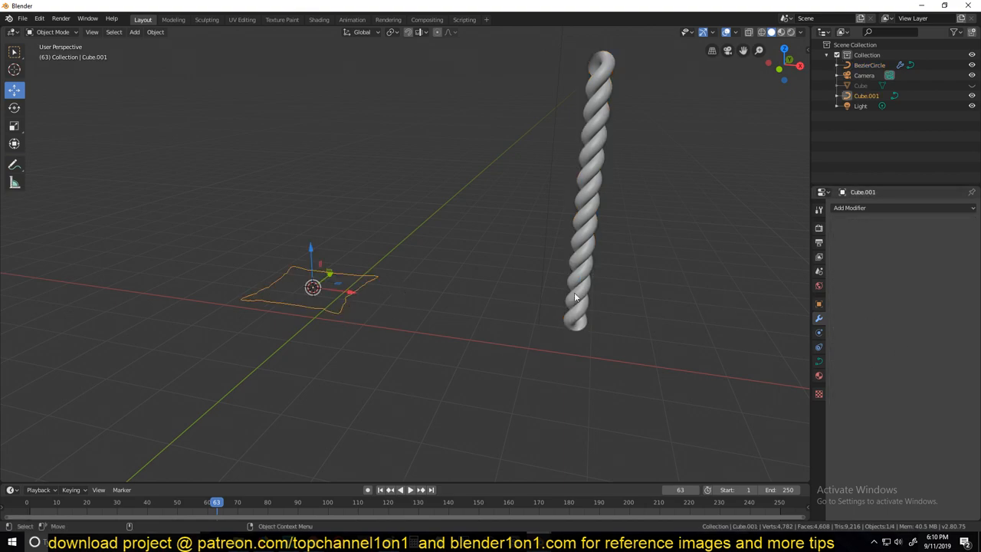
left_click(869, 65)
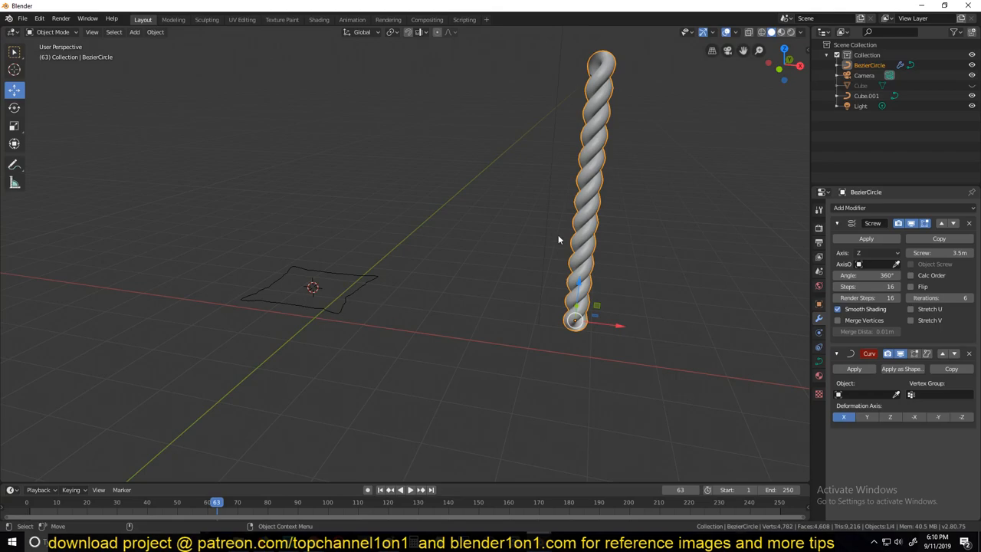
mouse_move(344, 300)
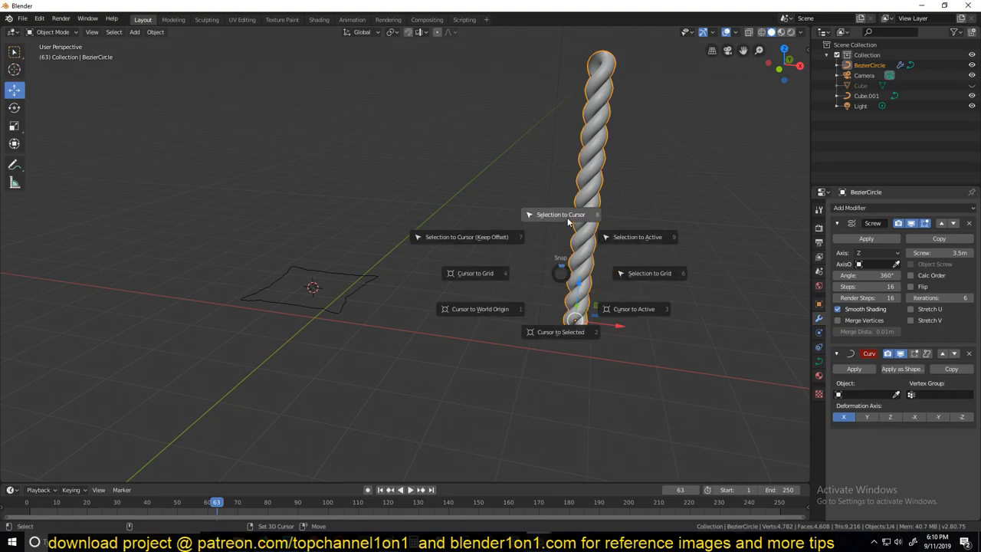
left_click(561, 214)
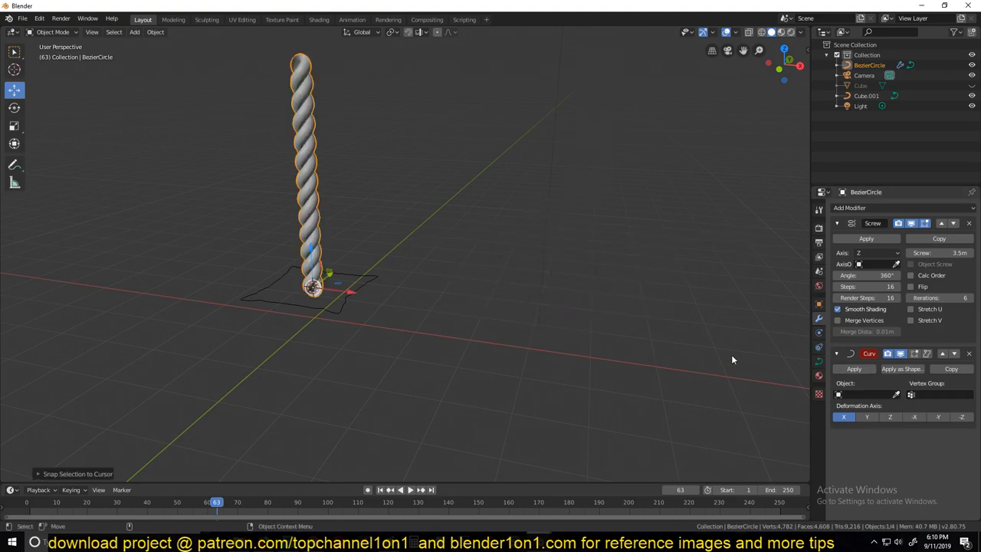
left_click(862, 394)
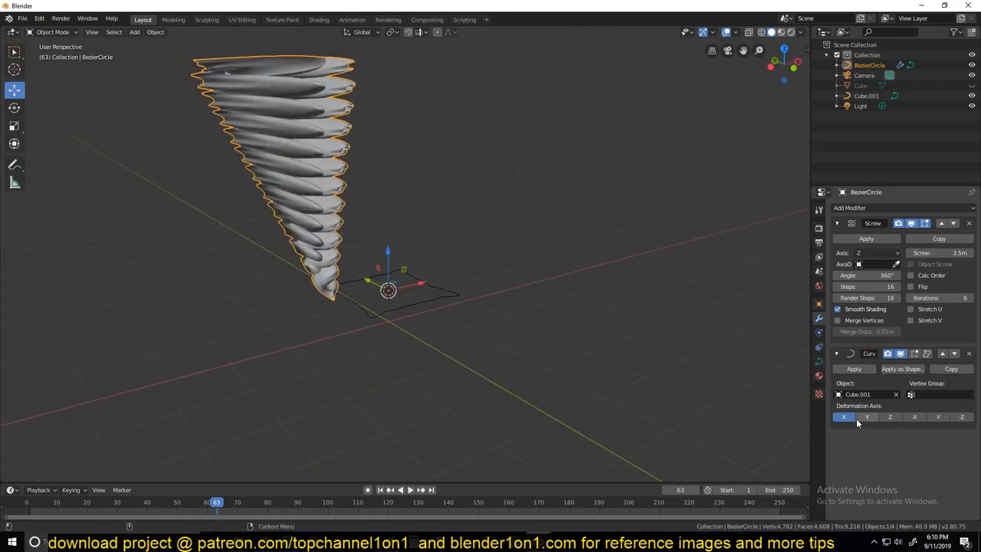
Step: Scale the rope piece to fit the seam outline and tilt it about global Y
left_click(889, 417)
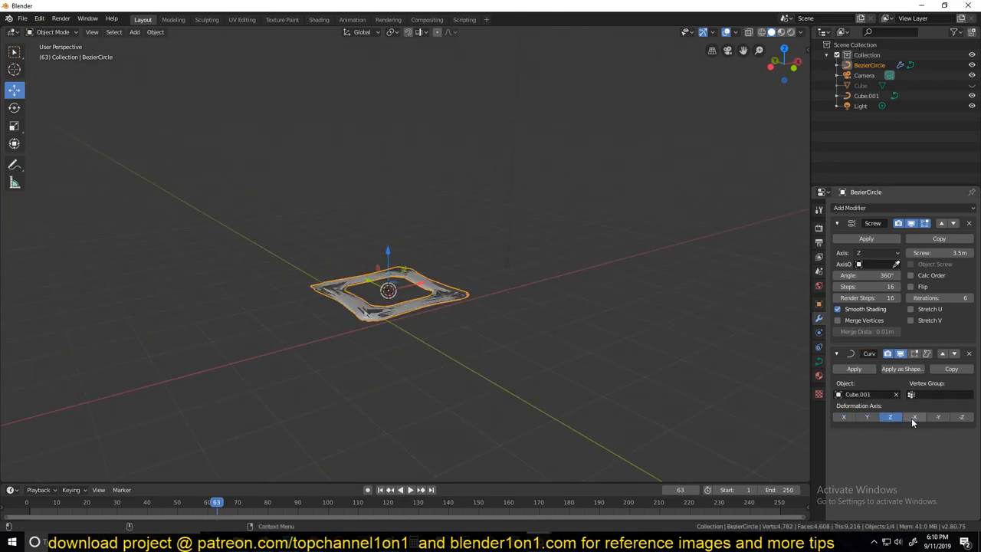
key("s")
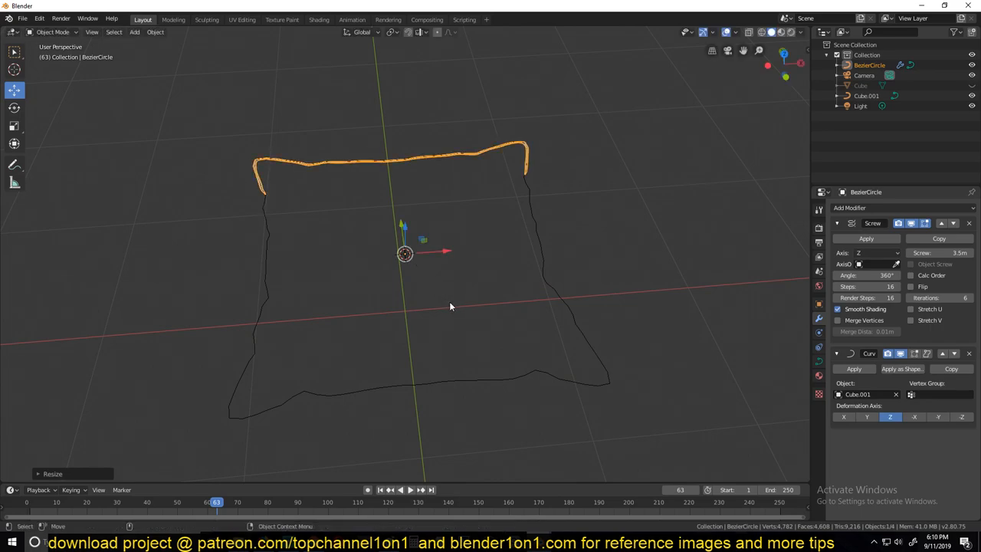
left_click_drag(451, 306, 516, 272)
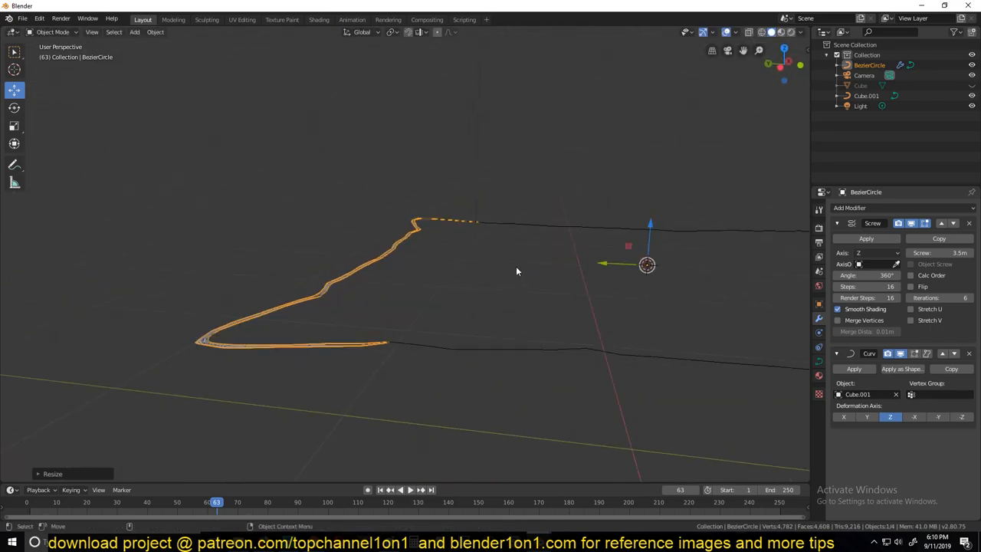
left_click_drag(516, 272, 464, 290)
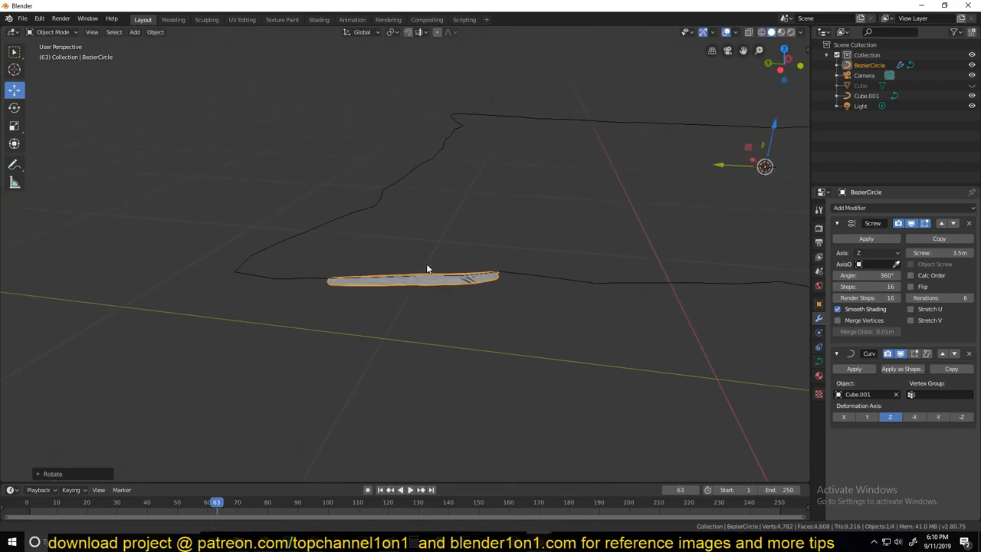
key("r")
type("9")
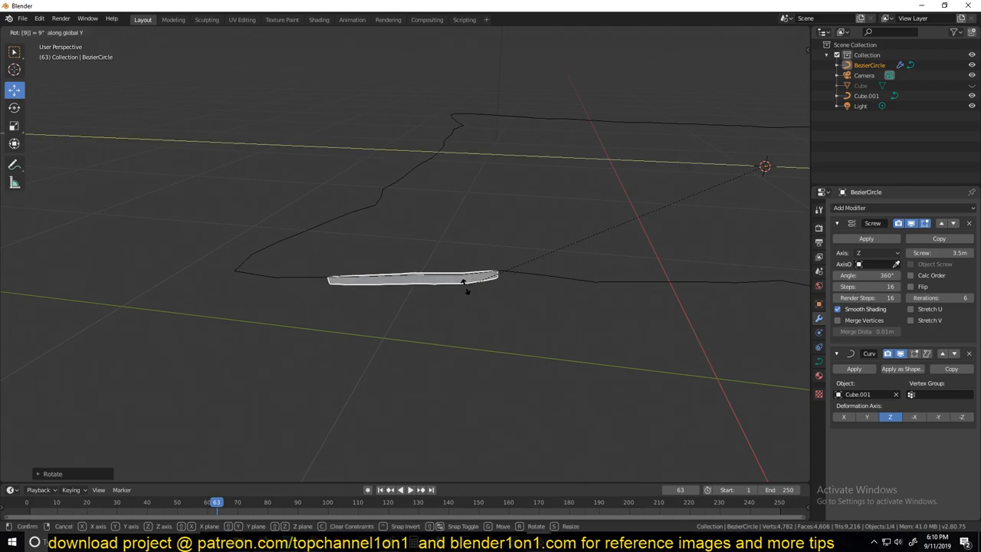
key("z")
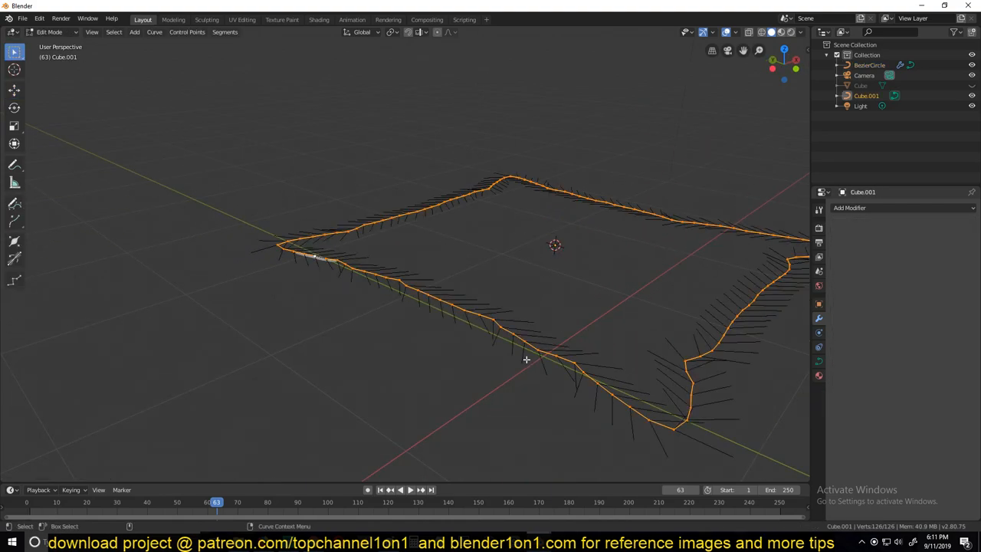
Step: Apply Cube.001's transforms so the rope stands upright as a twisted strand
left_click_drag(527, 360, 481, 360)
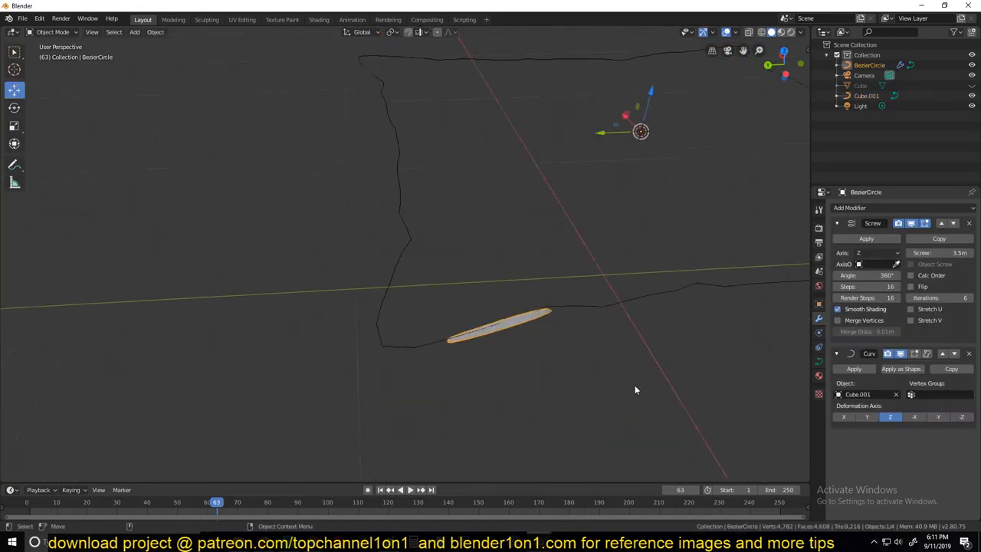
key("g")
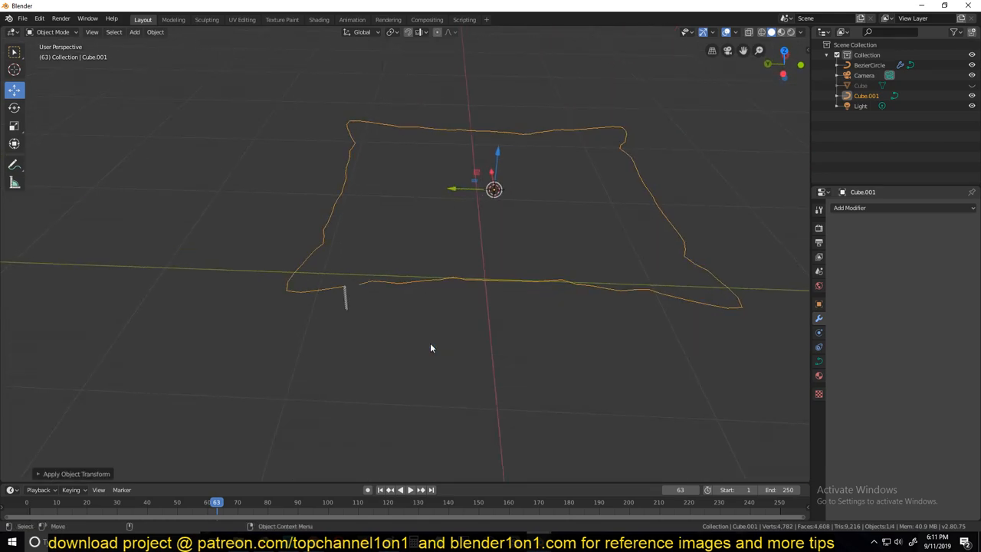
mouse_move(705, 312)
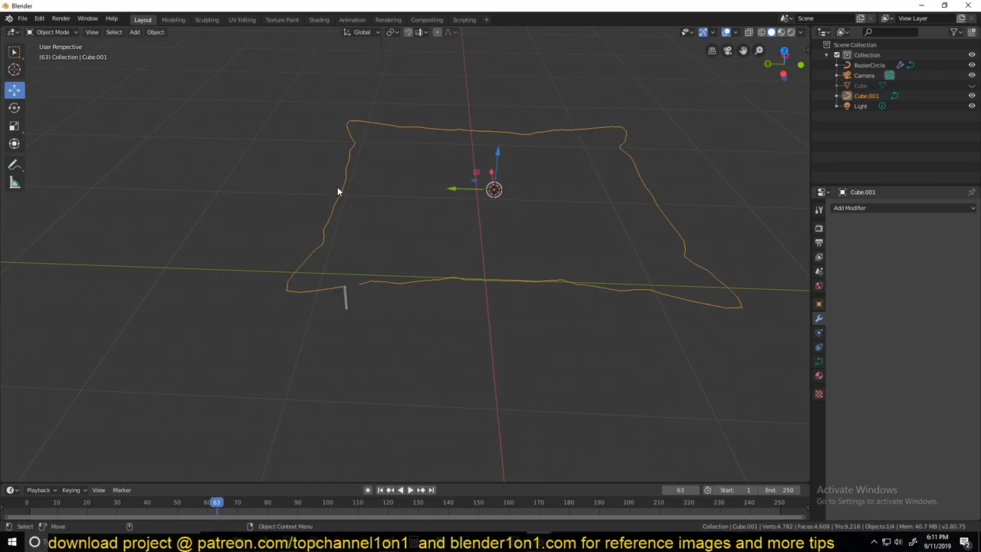
left_click_drag(337, 191, 429, 321)
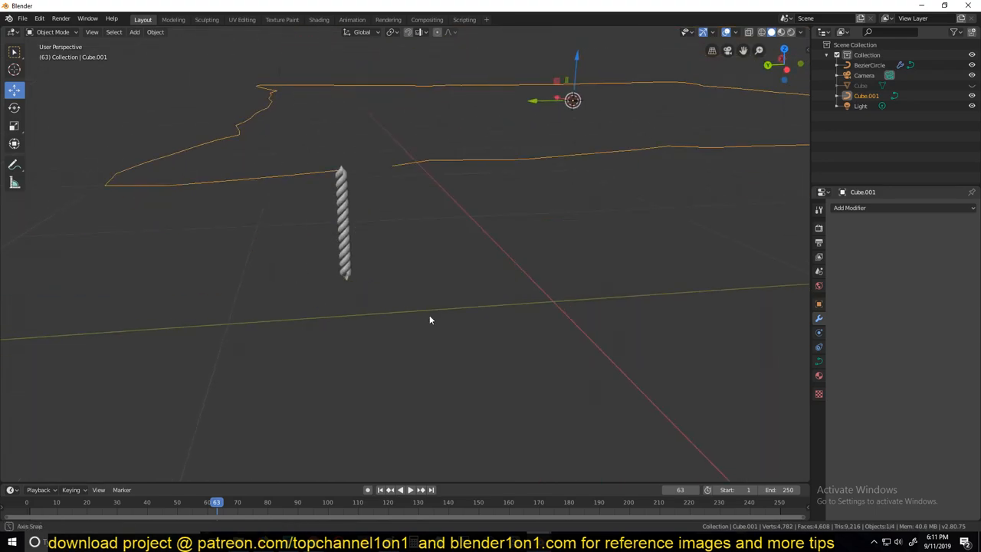
Step: Move the BezierCircle rope onto the start of the Cube.001 seam curve
left_click(343, 222)
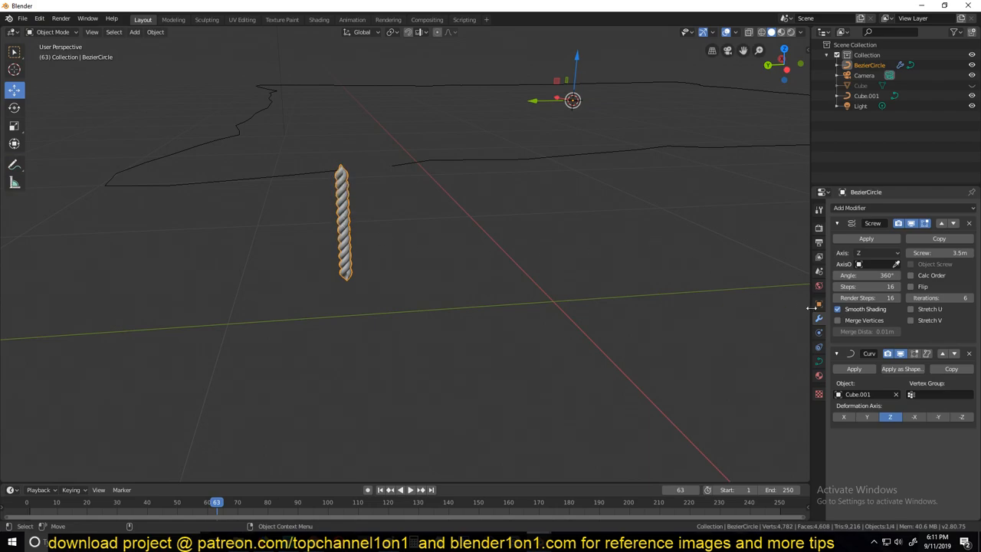
key("r")
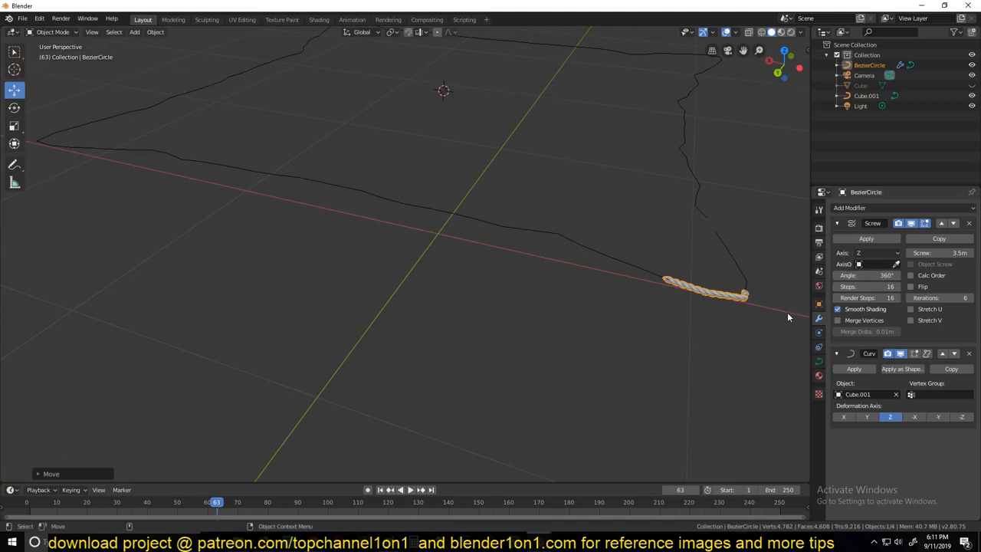
left_click(939, 297)
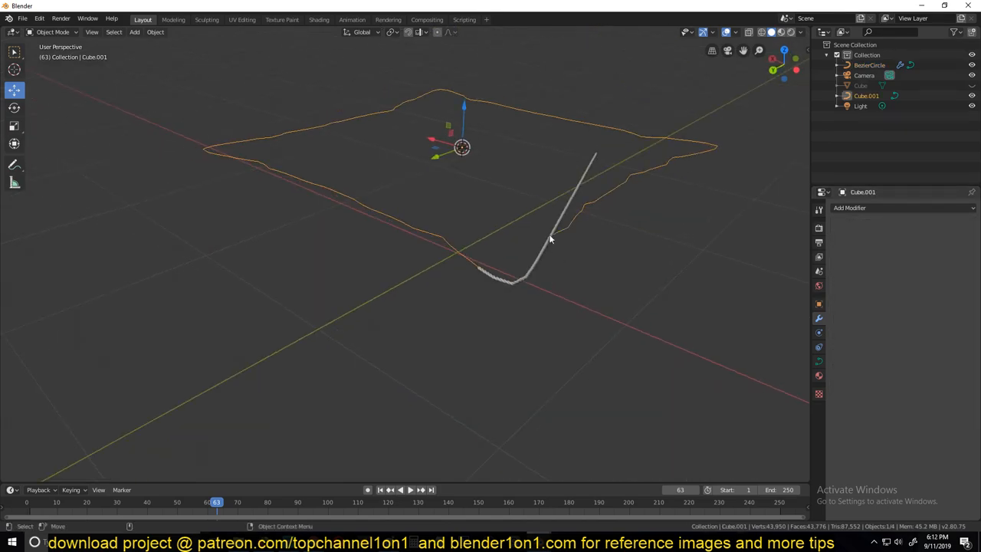
Step: Toggle Cube.001's seam curve to cyclic in Edit Mode
key("Tab")
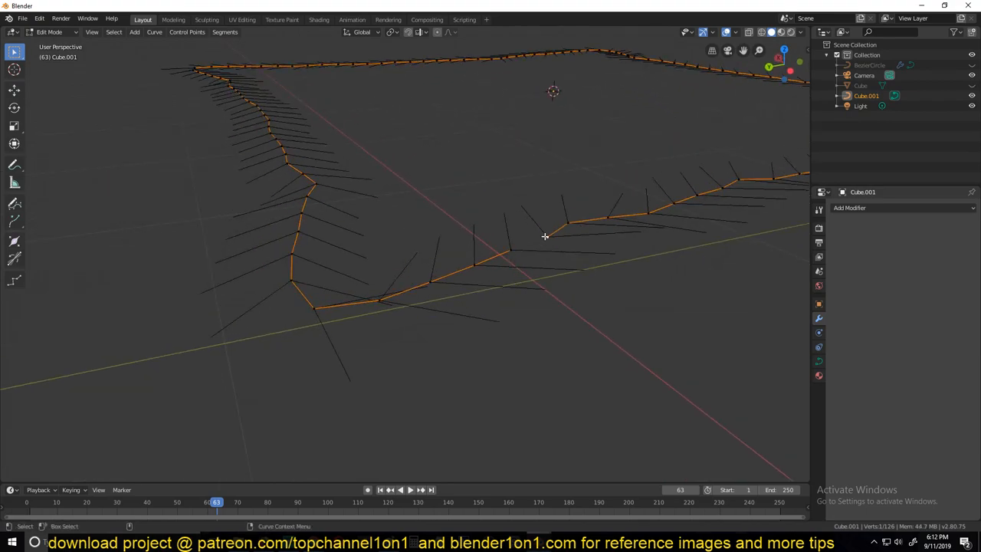
mouse_move(524, 262)
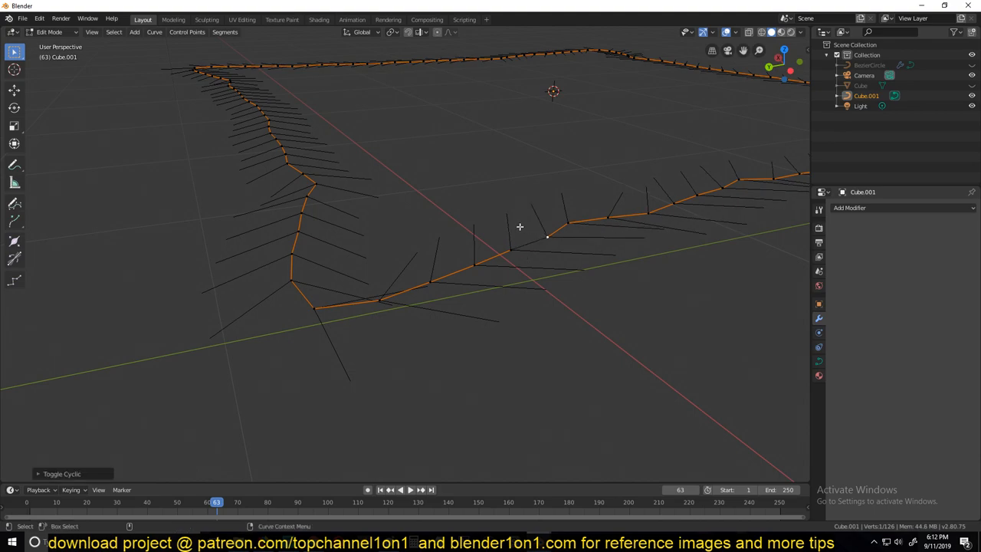
key("Tab")
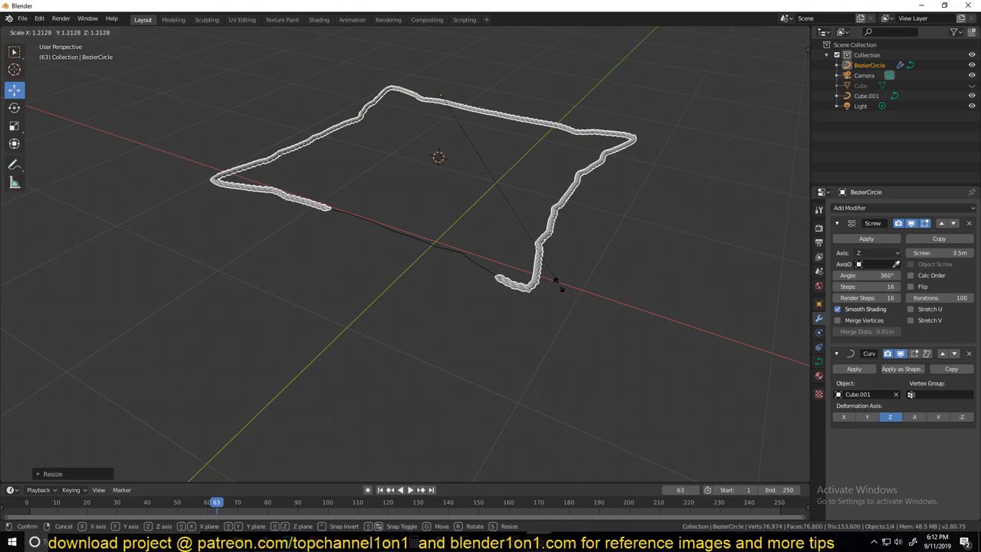
mouse_move(575, 307)
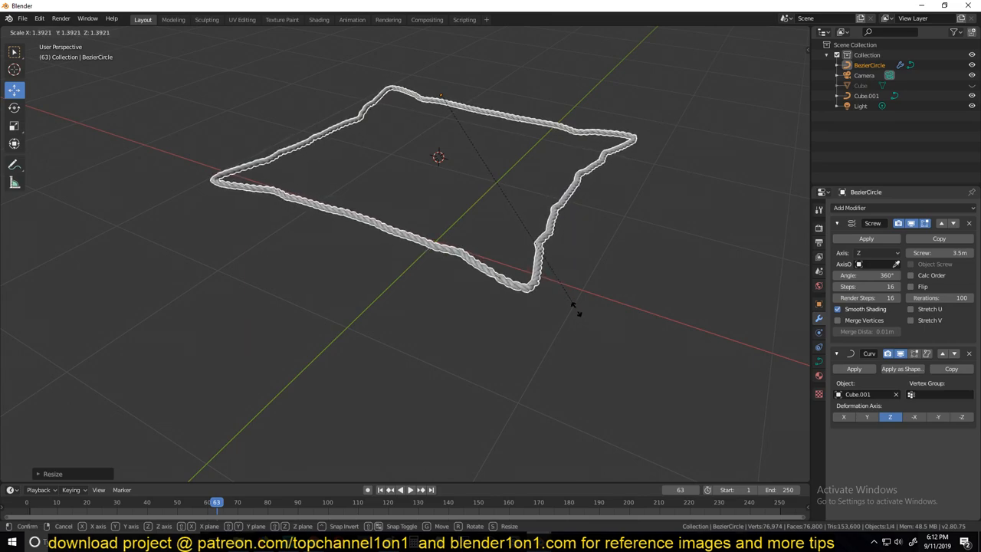
Step: Scale up the BezierCircle so the rope loop wraps the whole seam outline
left_click(506, 314)
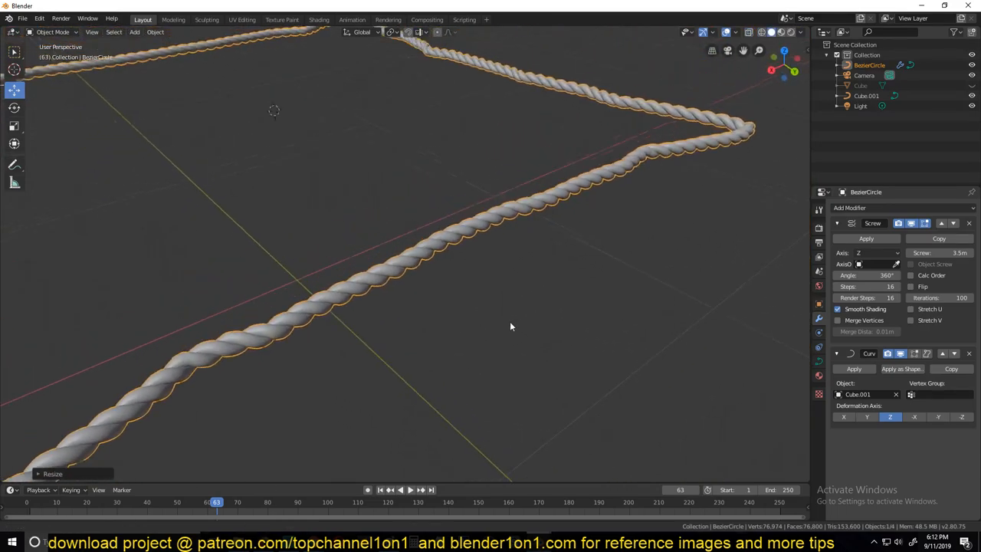
scroll("down", 3)
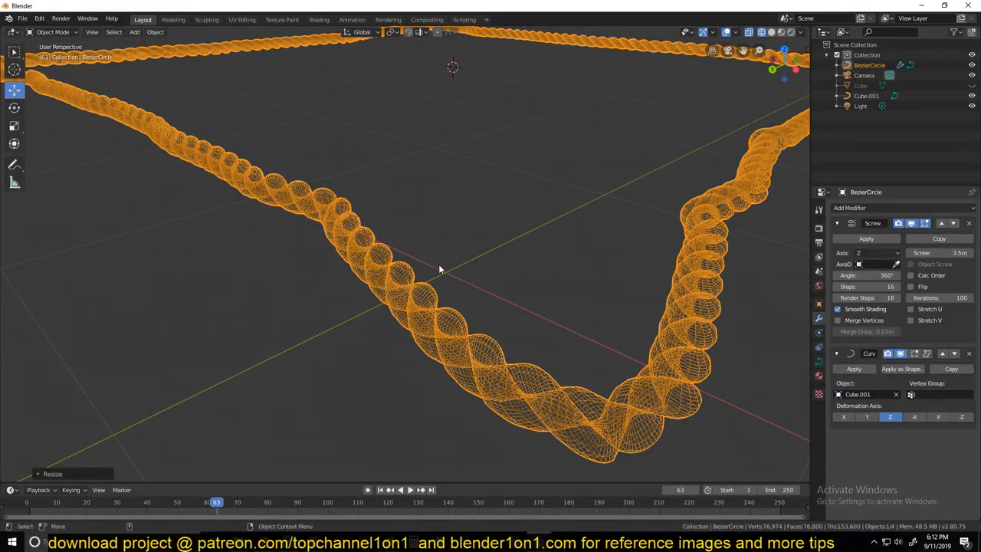
mouse_move(670, 274)
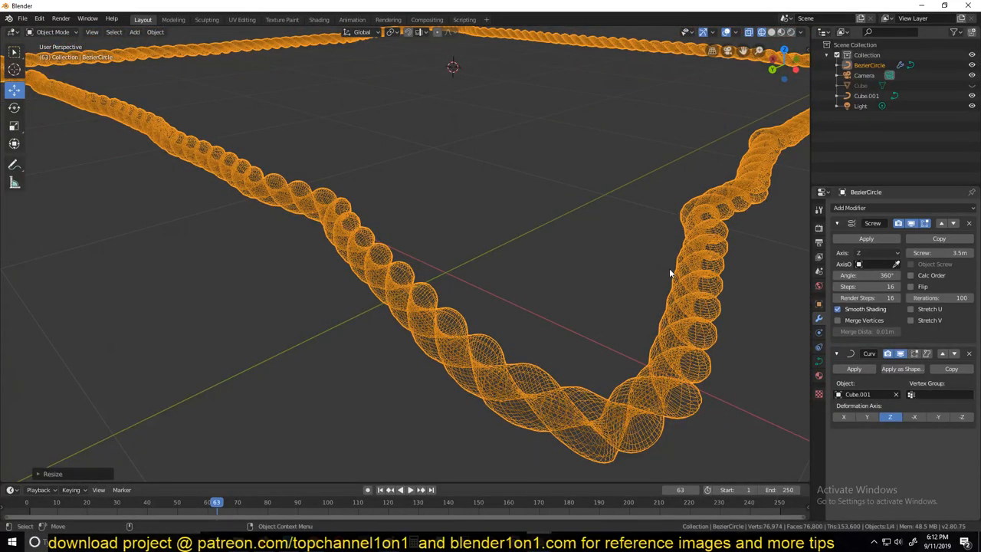
mouse_move(544, 359)
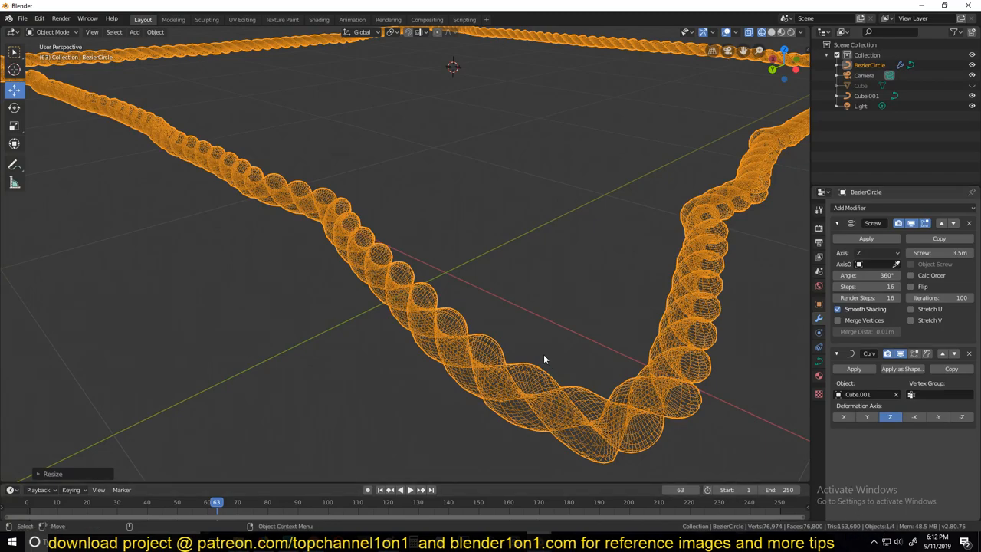
mouse_move(533, 372)
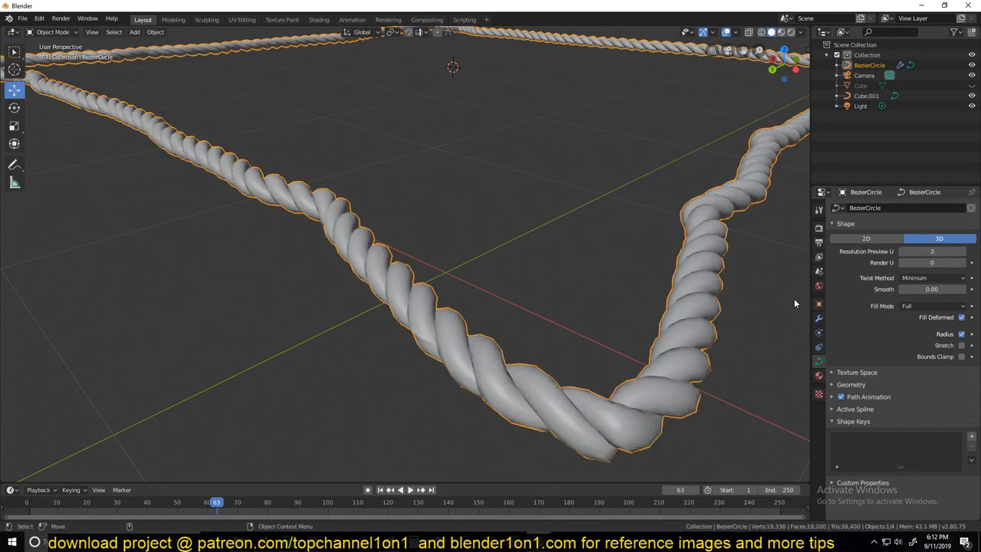
Step: Lower the rope's bevel resolution and cut the Screw modifier steps to 5
left_click(857, 372)
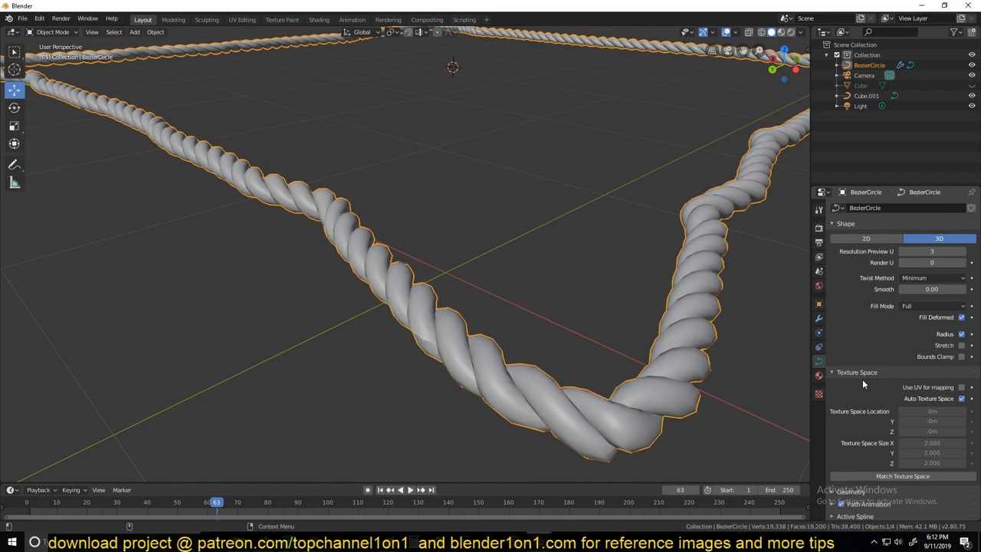
scroll("down", 3)
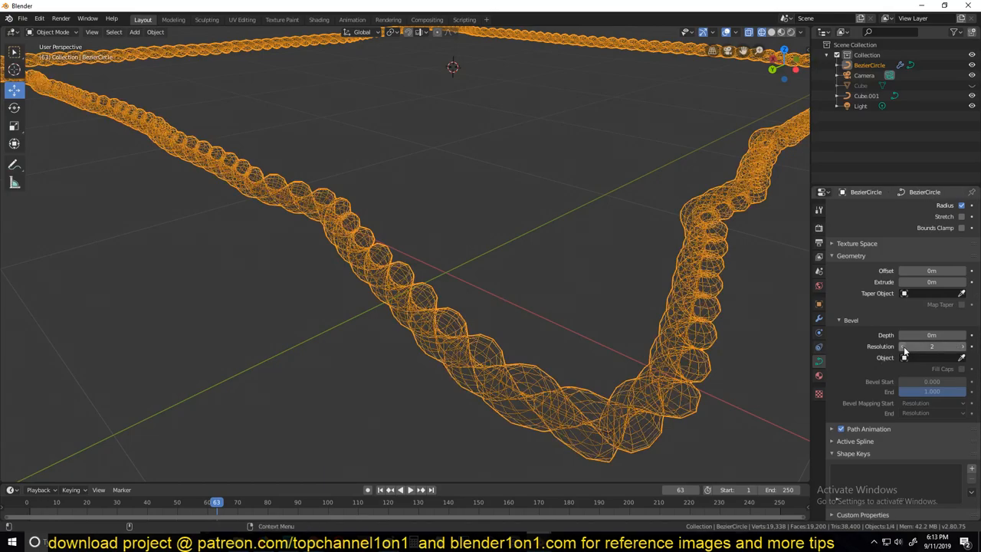
left_click(933, 347)
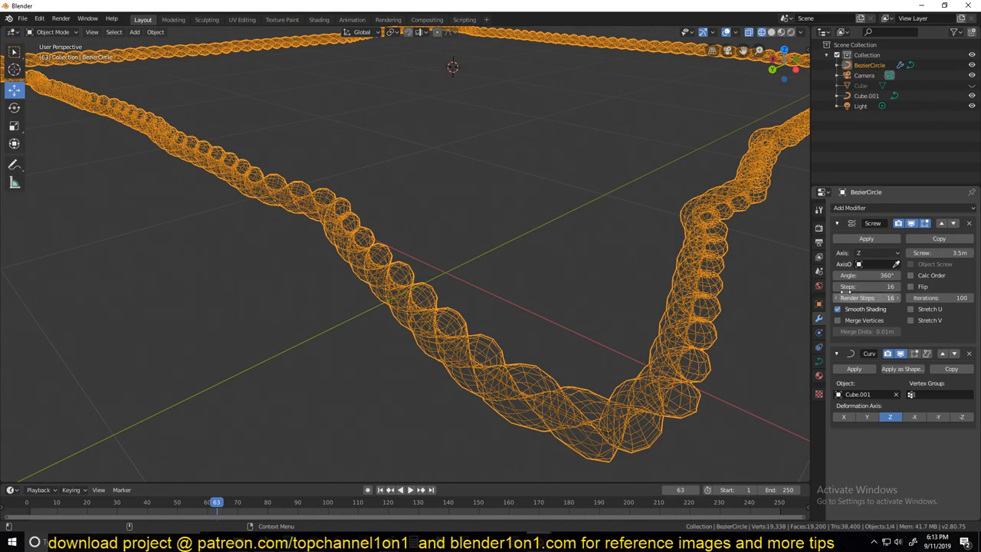
left_click(866, 286)
type("5")
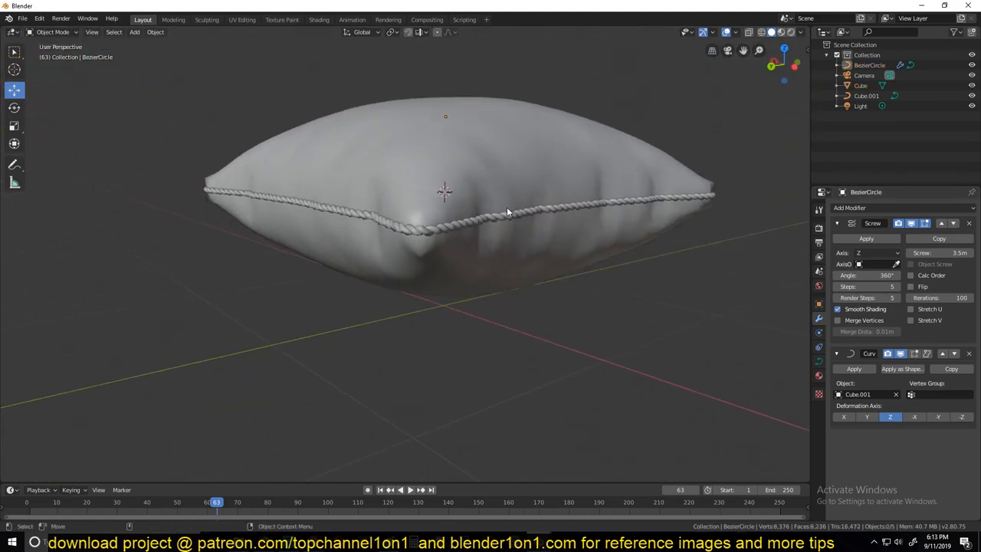
Step: Scale the BezierCircle rope to about 2.39 around the pillow seam
key("s")
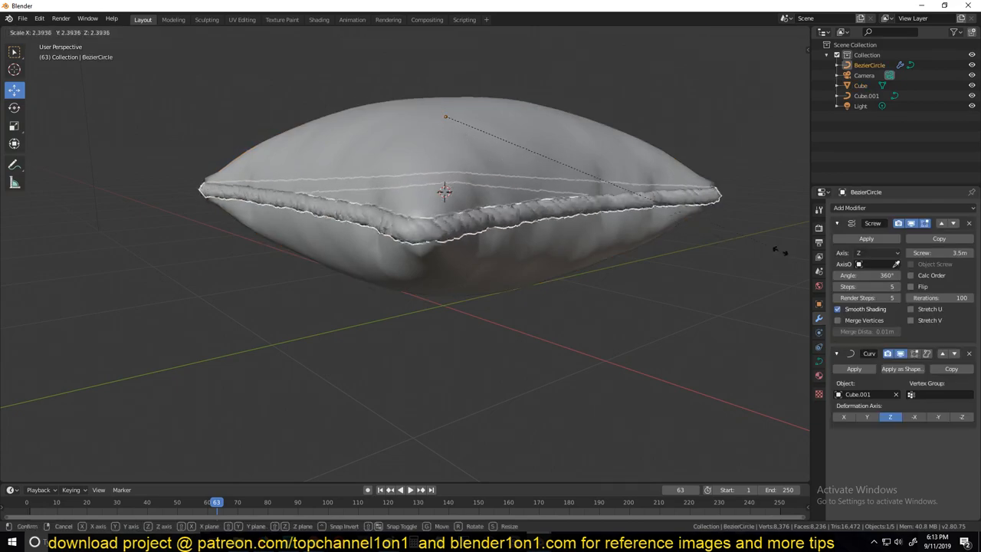
mouse_move(636, 188)
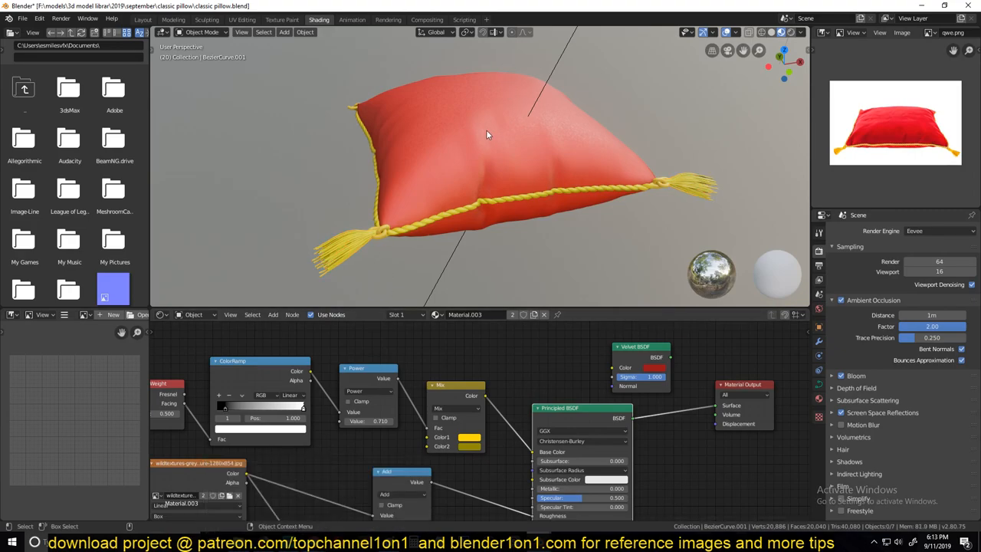
Step: Orbit around the finished red pillow to view its gold rope and tasseled corners
left_click_drag(487, 135, 552, 112)
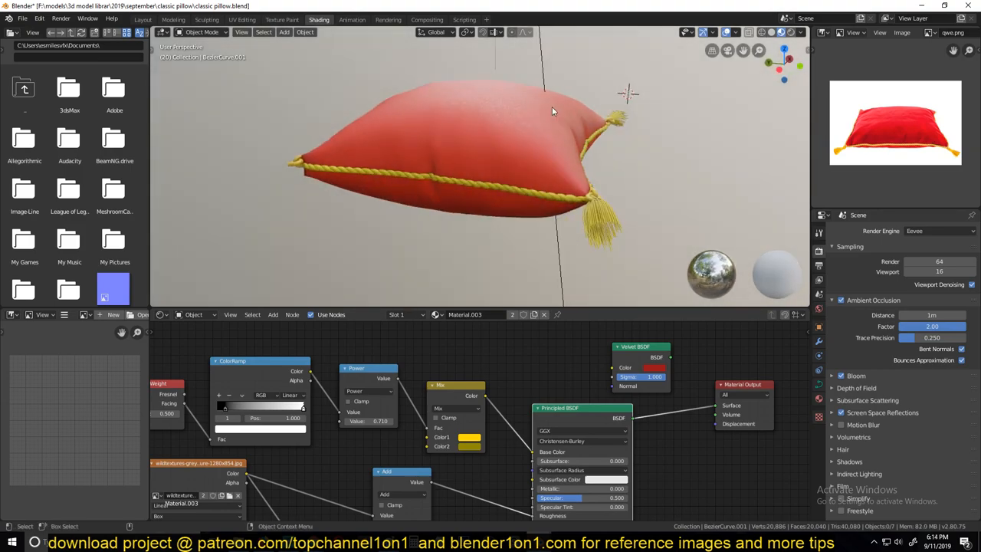
mouse_move(517, 133)
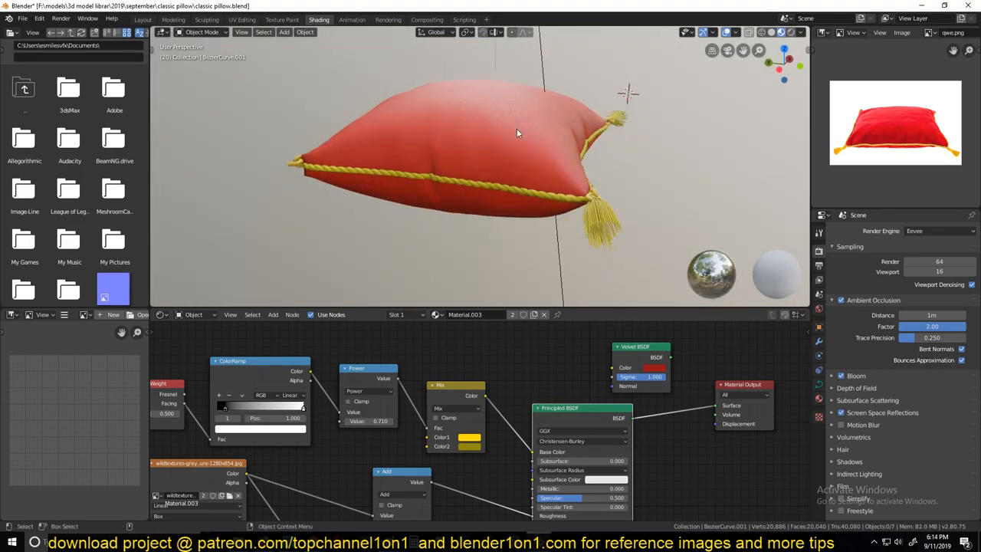
left_click_drag(518, 134, 368, 161)
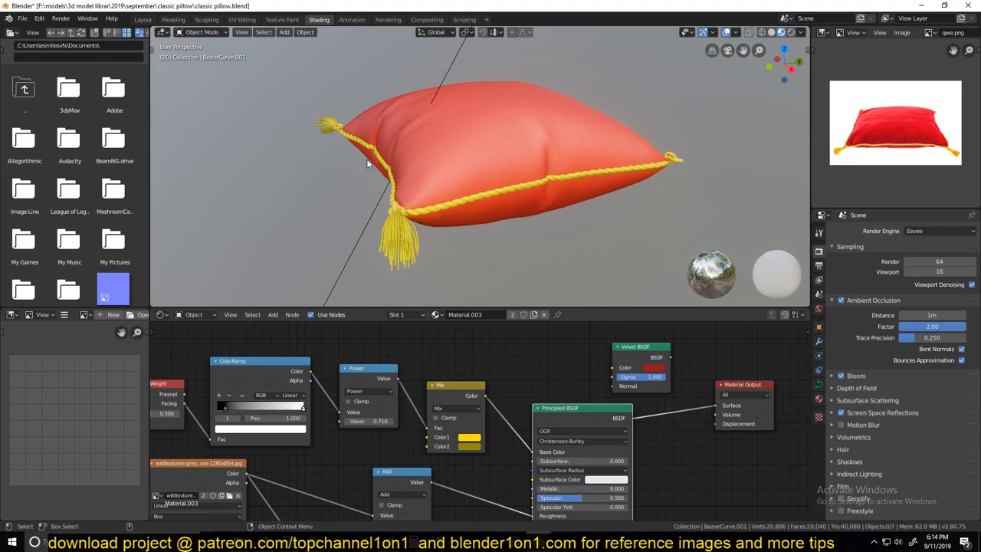